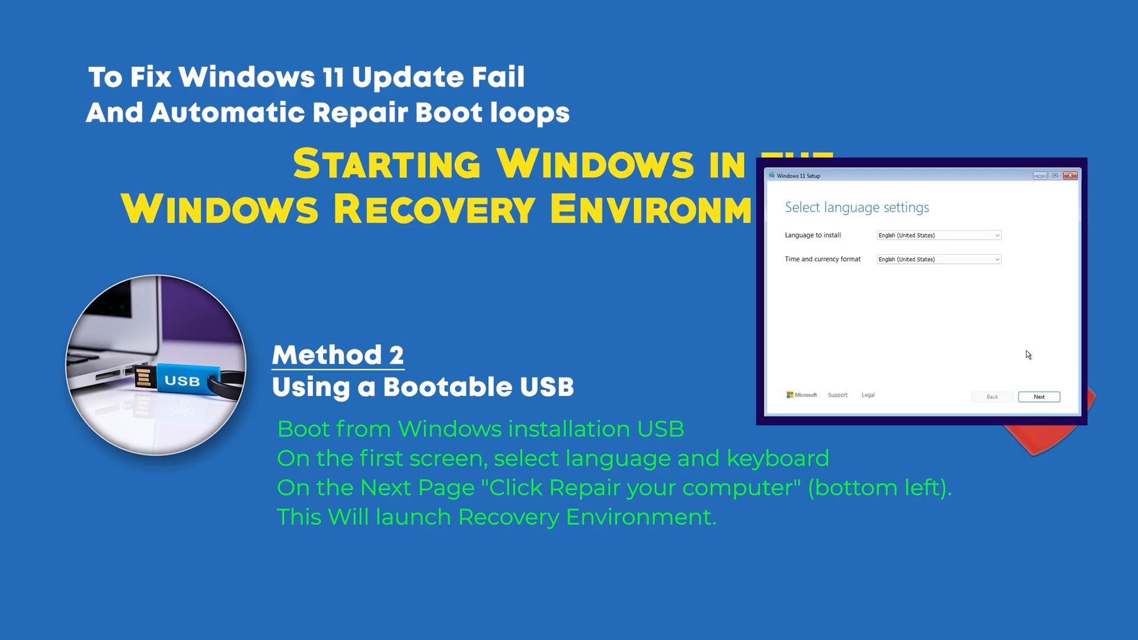
- Accept English (United States) language and the US keyboard layout in Windows 11 Setup
{"action": "left_click", "coordinate": [1038, 397]}
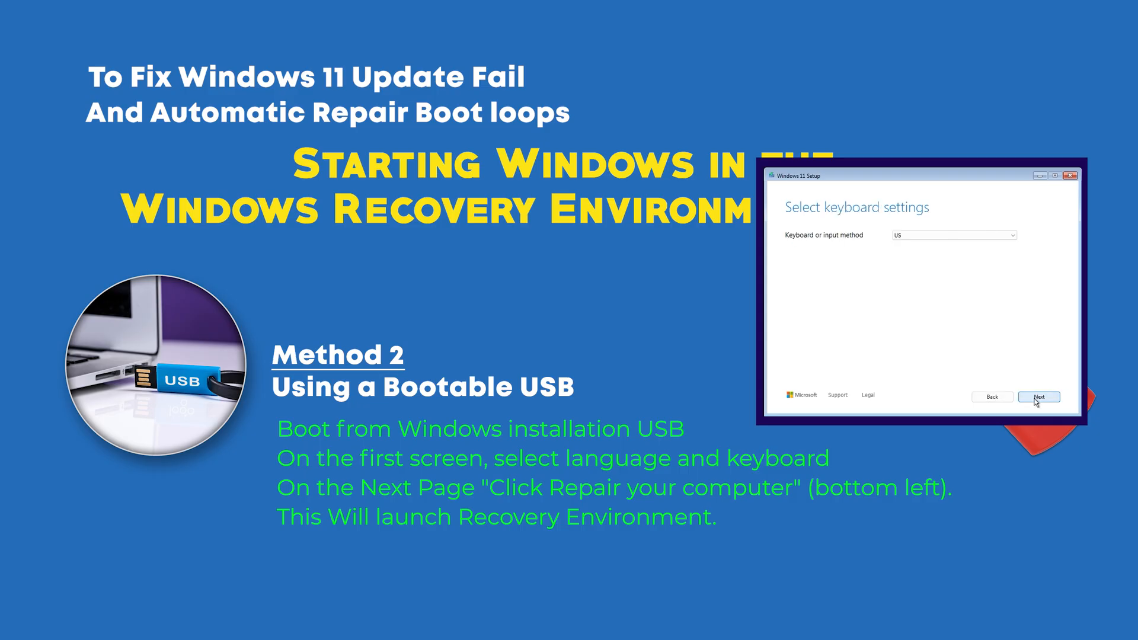
{"action": "left_click", "coordinate": [1039, 397]}
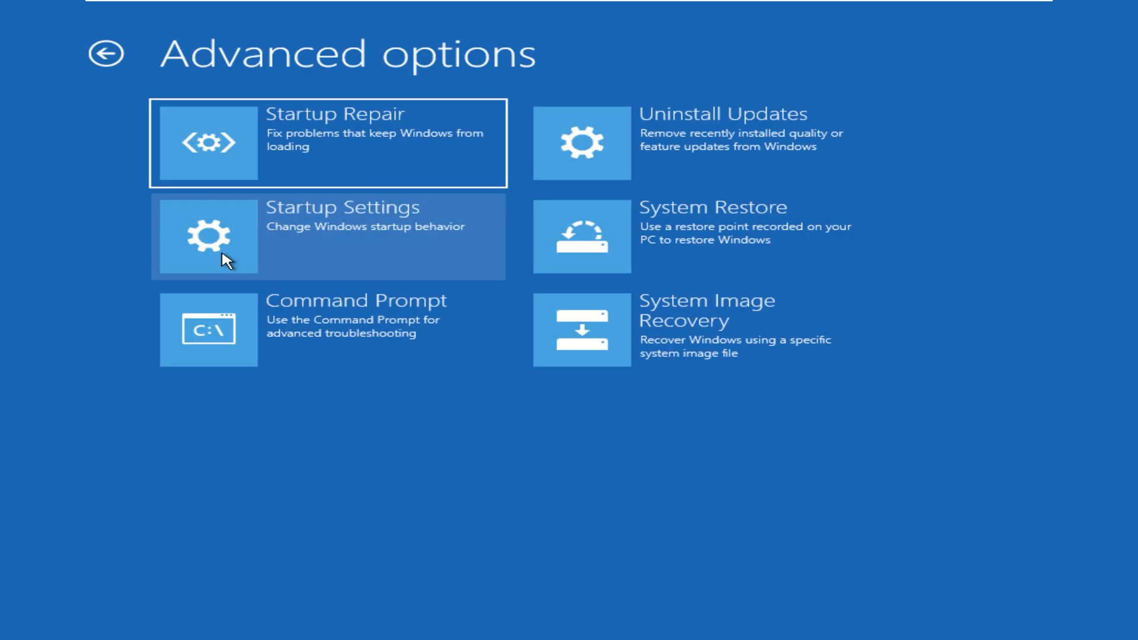
{"action": "mouse_move", "coordinate": [227, 161]}
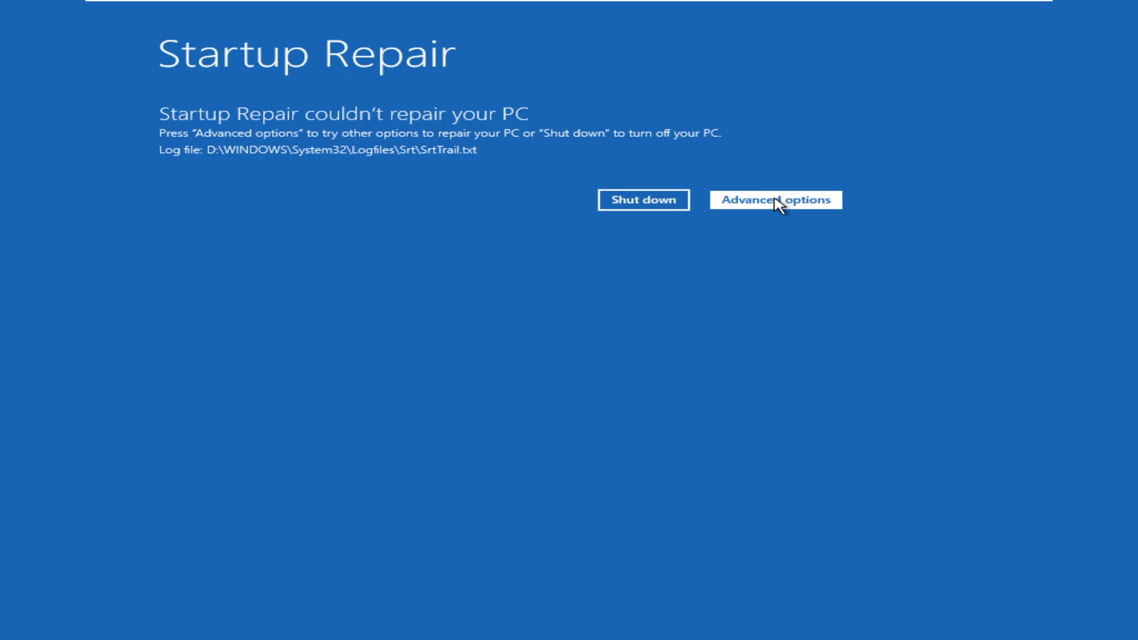
- Go back to Advanced options after Startup Repair fails to repair the PC
{"action": "left_click", "coordinate": [775, 200]}
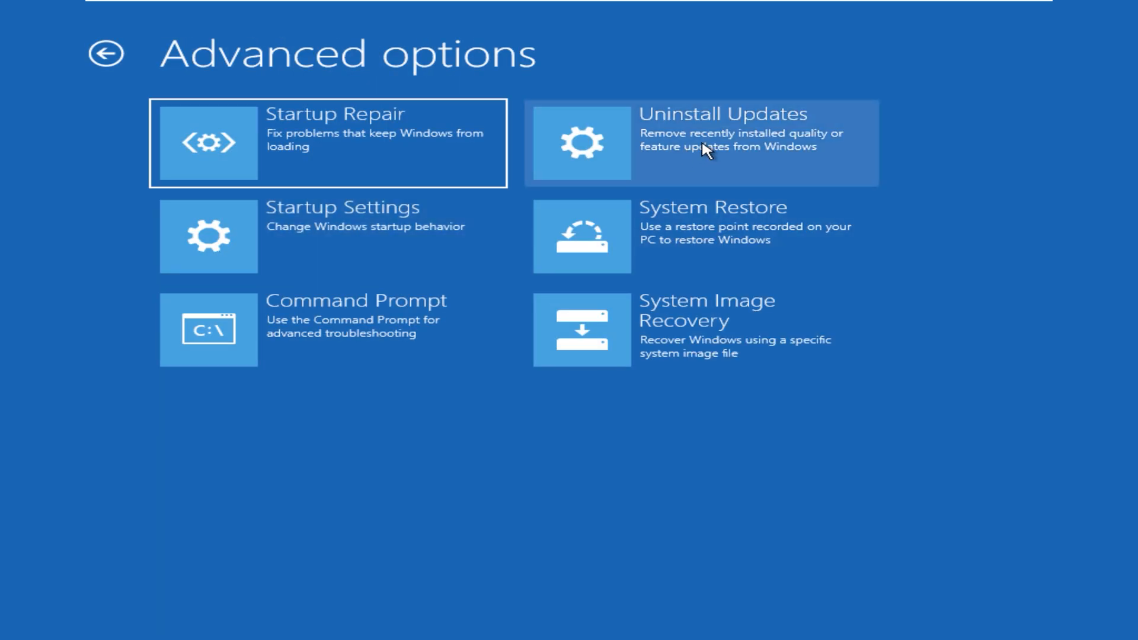
- Uninstall the latest quality update via Uninstall Updates and dismiss the completion notice
{"action": "left_click", "coordinate": [700, 142]}
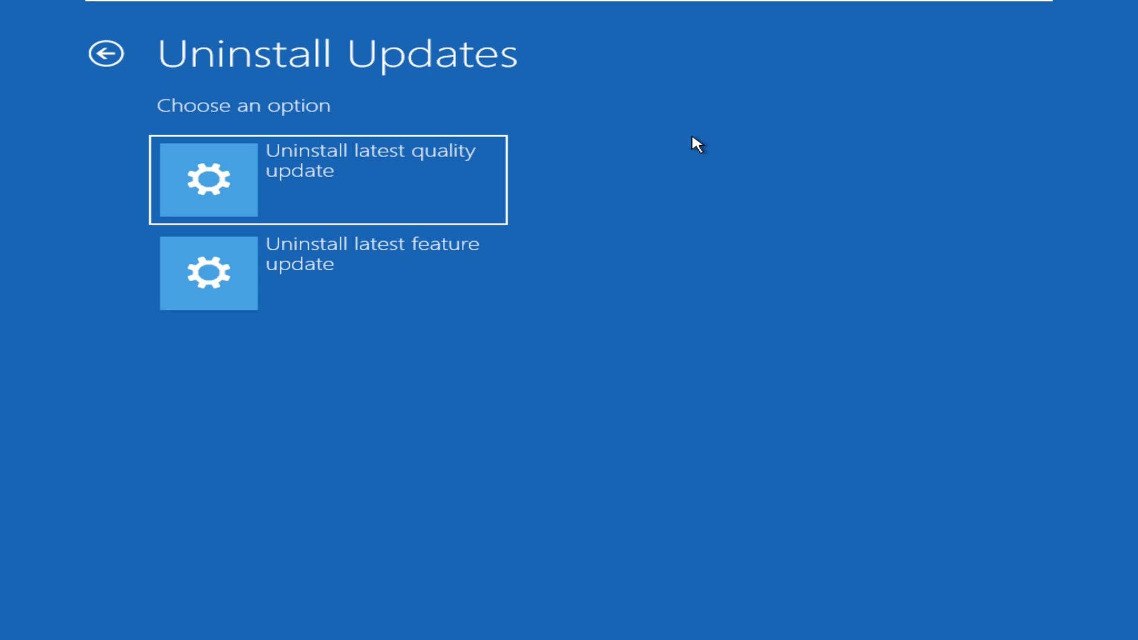
{"action": "mouse_move", "coordinate": [339, 168]}
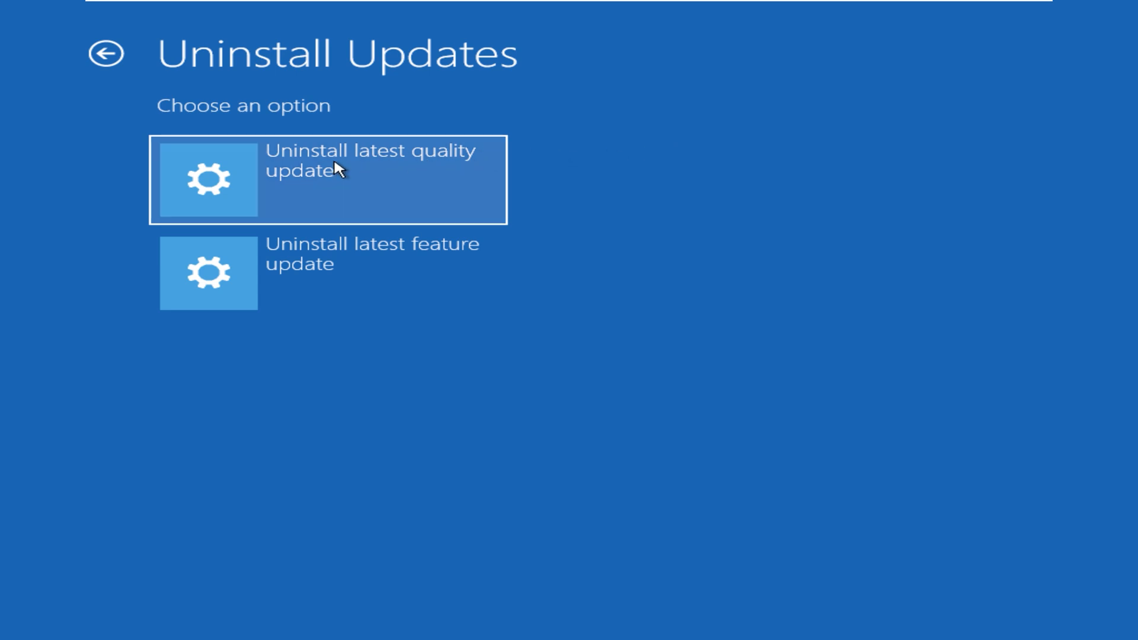
{"action": "mouse_move", "coordinate": [232, 175]}
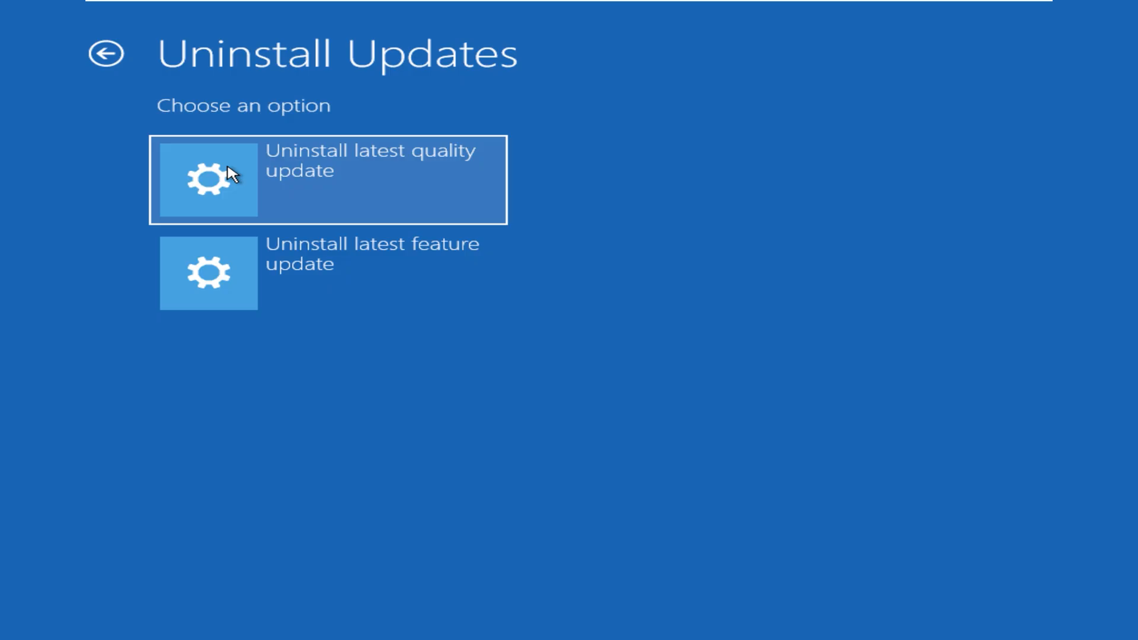
{"action": "mouse_move", "coordinate": [229, 275]}
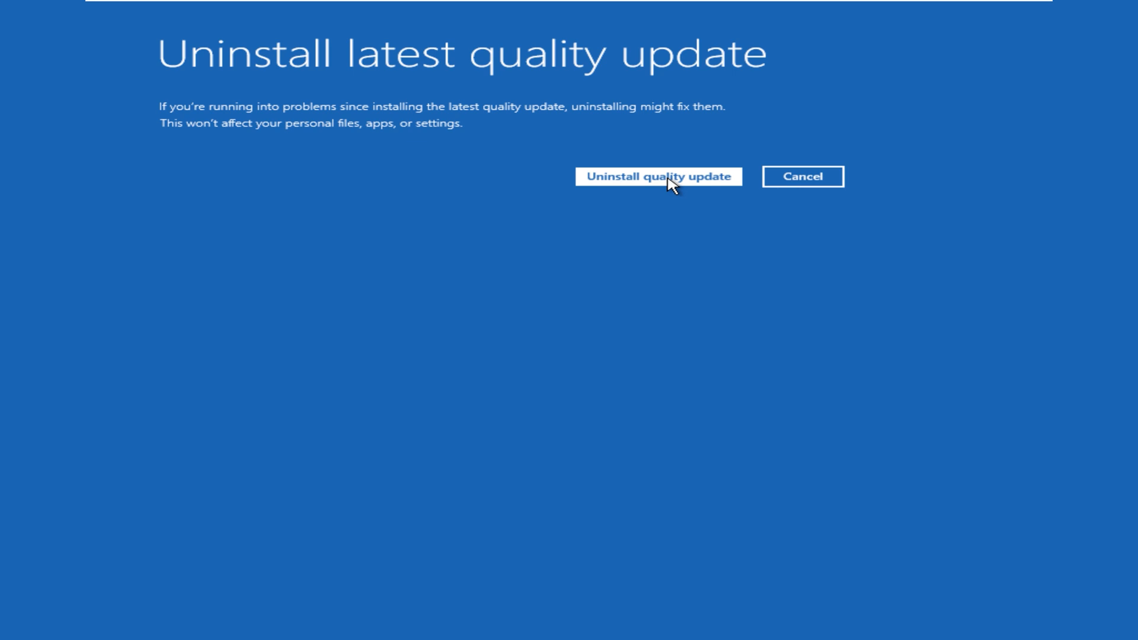
{"action": "left_click", "coordinate": [657, 177]}
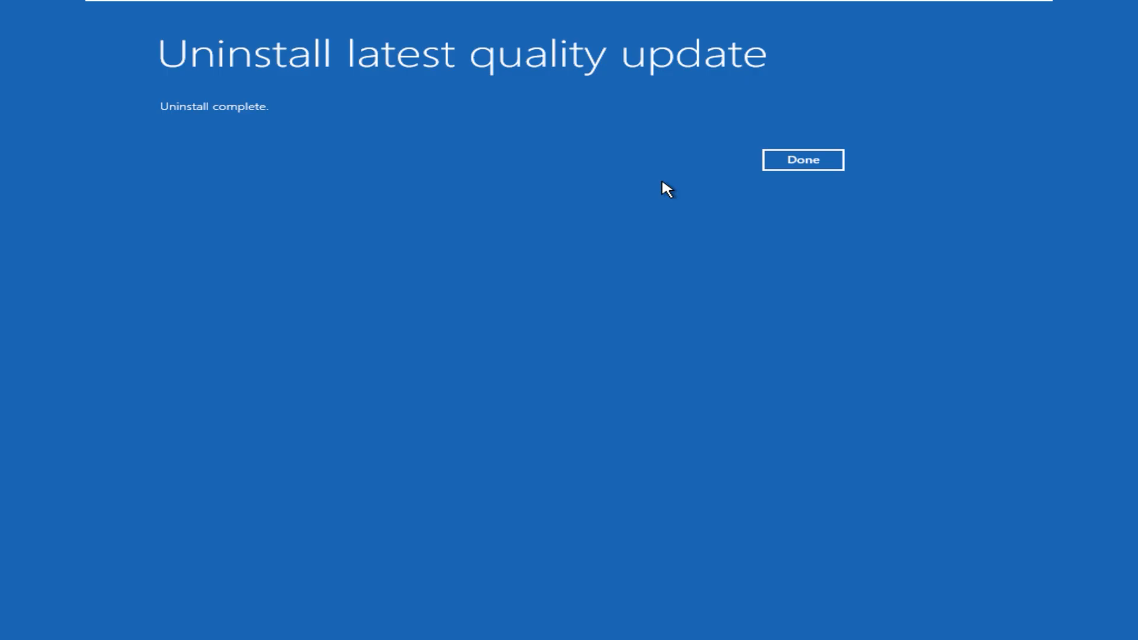
{"action": "mouse_move", "coordinate": [724, 269]}
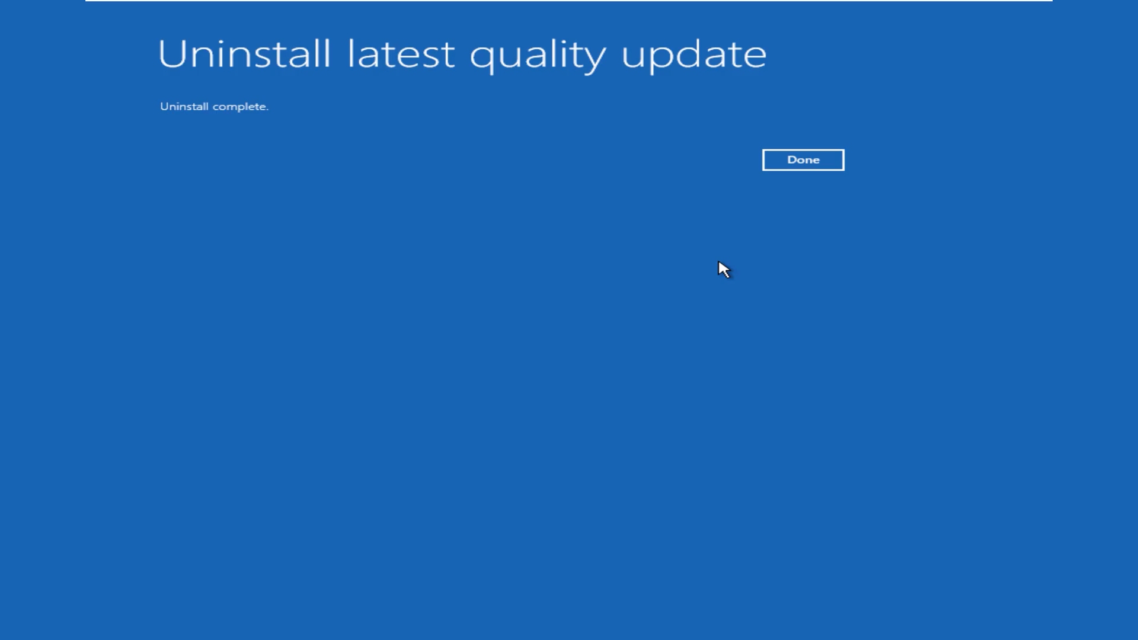
{"action": "left_click", "coordinate": [803, 159]}
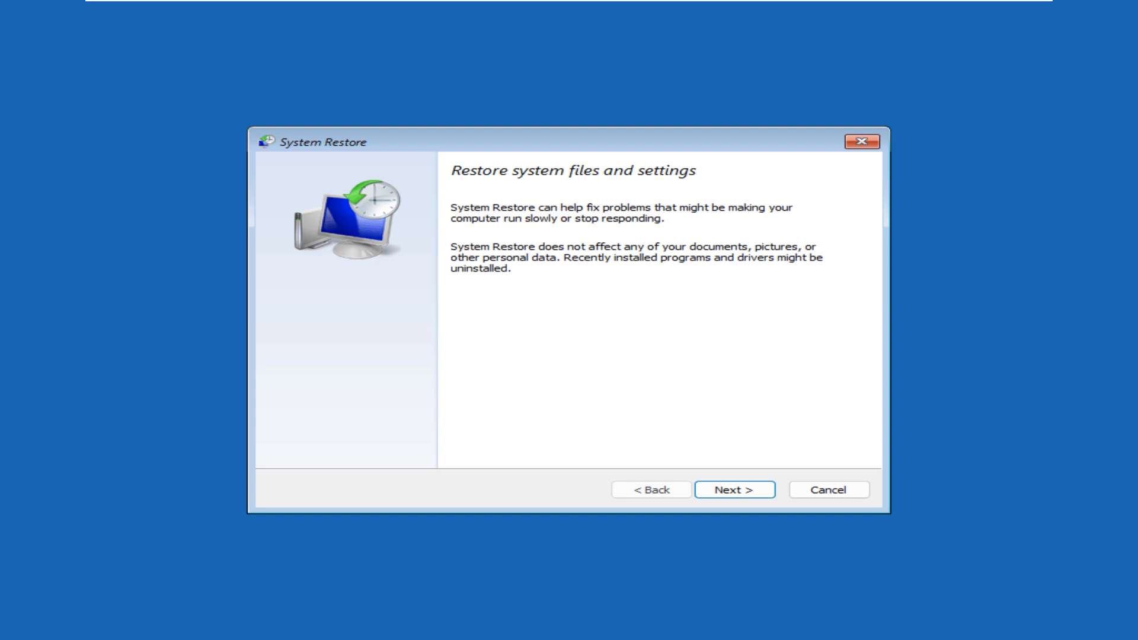
- Choose the Max Restore point from 8/4/2025 in System Restore and finish the wizard
{"action": "left_click", "coordinate": [734, 489]}
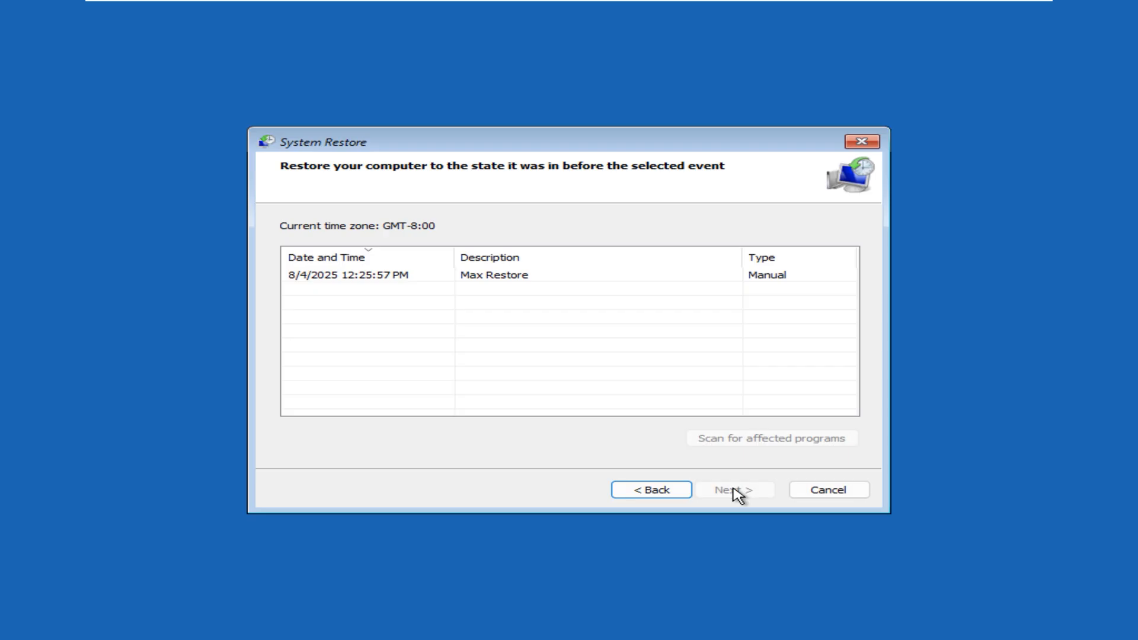
{"action": "mouse_move", "coordinate": [355, 289]}
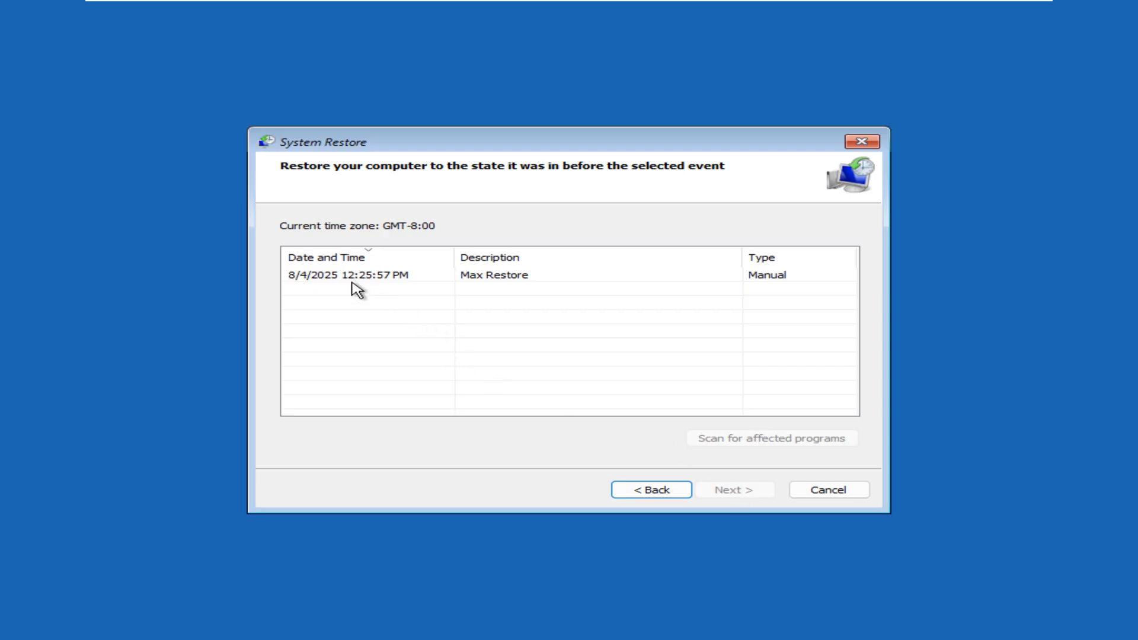
{"action": "left_click", "coordinate": [355, 274]}
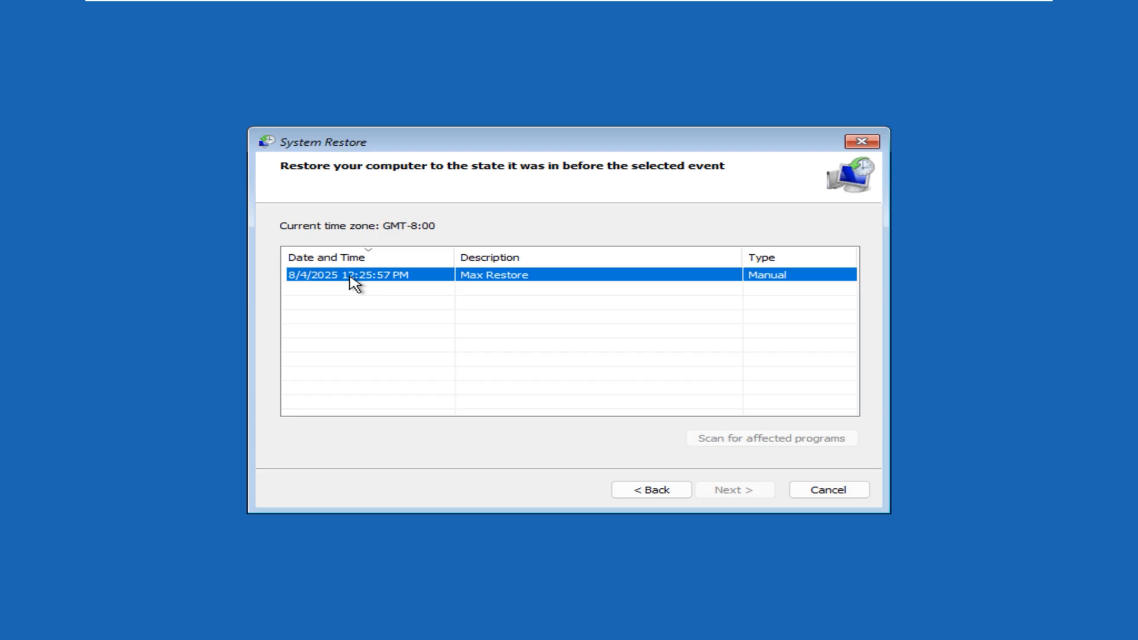
{"action": "left_click", "coordinate": [352, 275]}
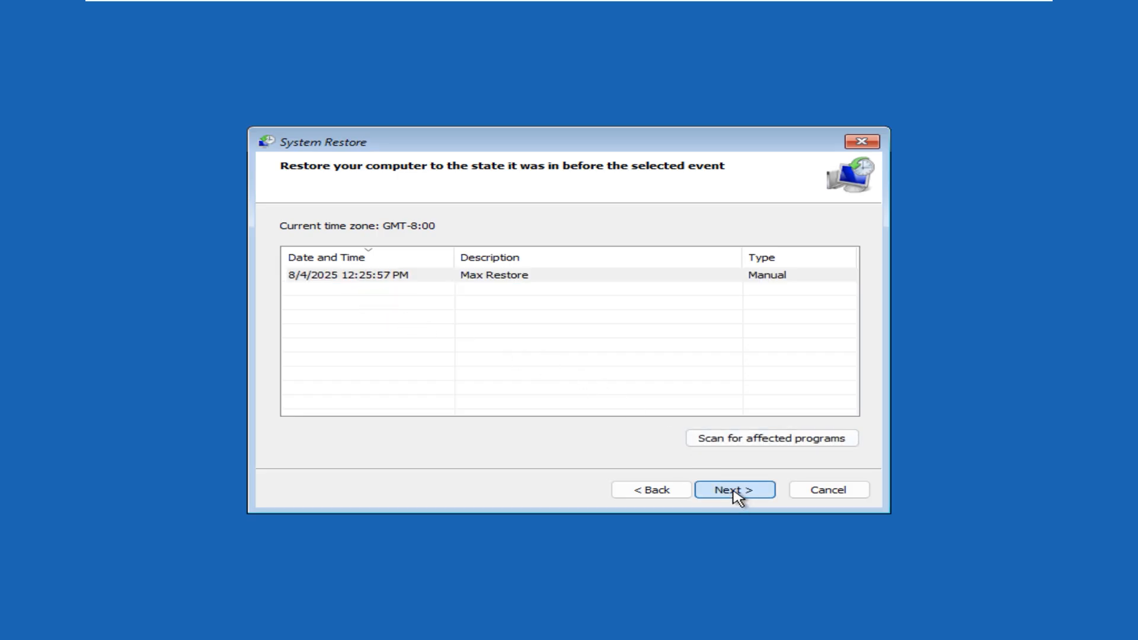
{"action": "left_click", "coordinate": [734, 489]}
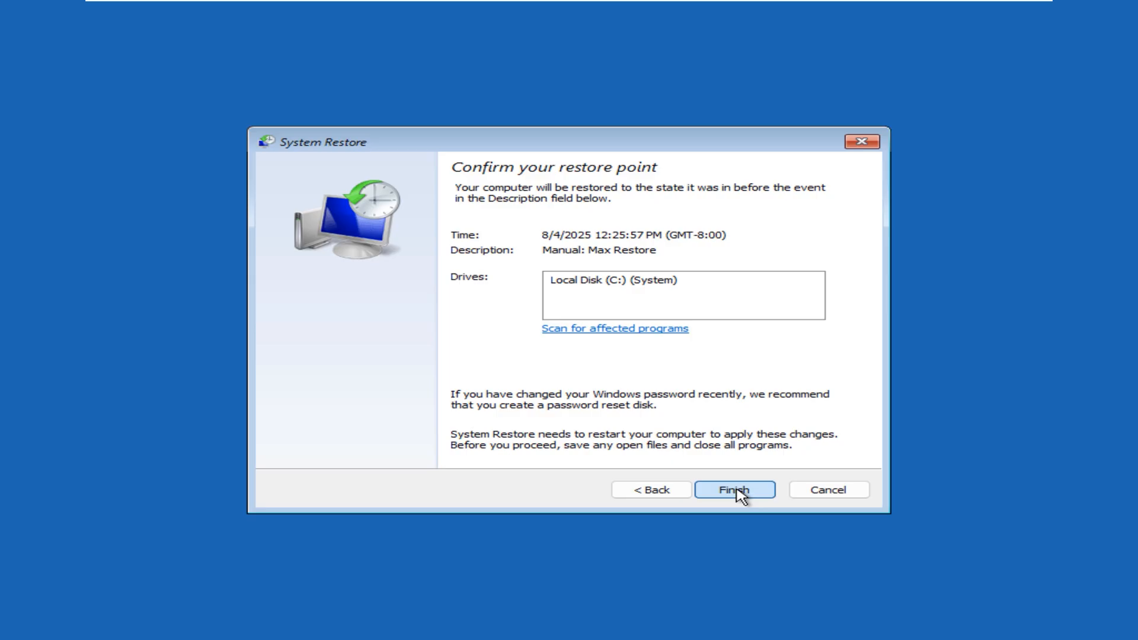
{"action": "left_click", "coordinate": [734, 490]}
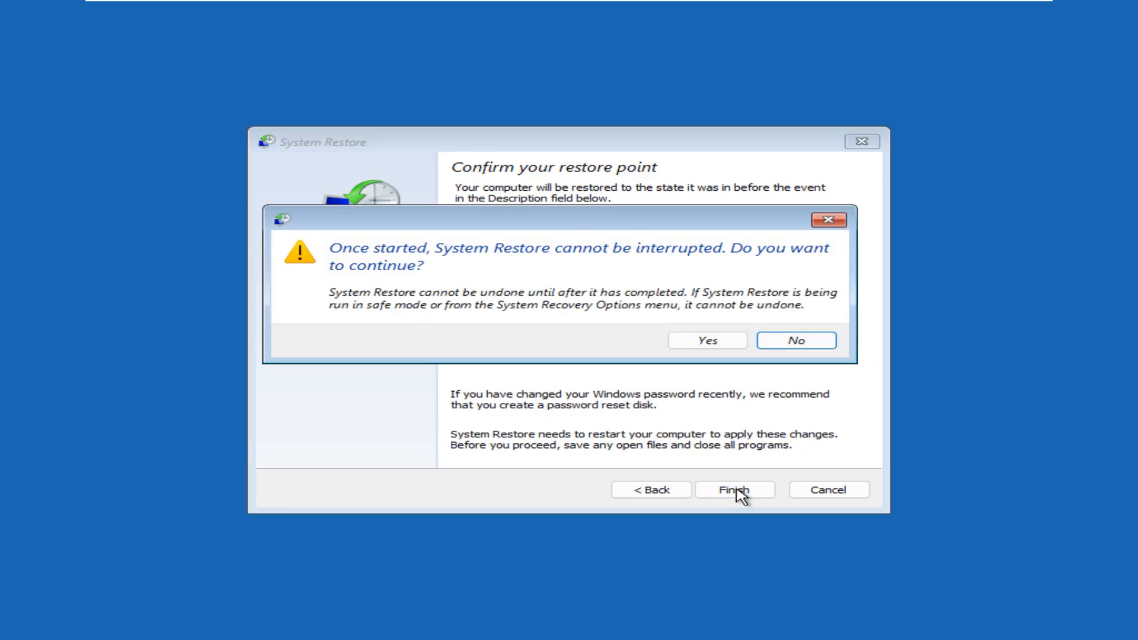
{"action": "mouse_move", "coordinate": [629, 316]}
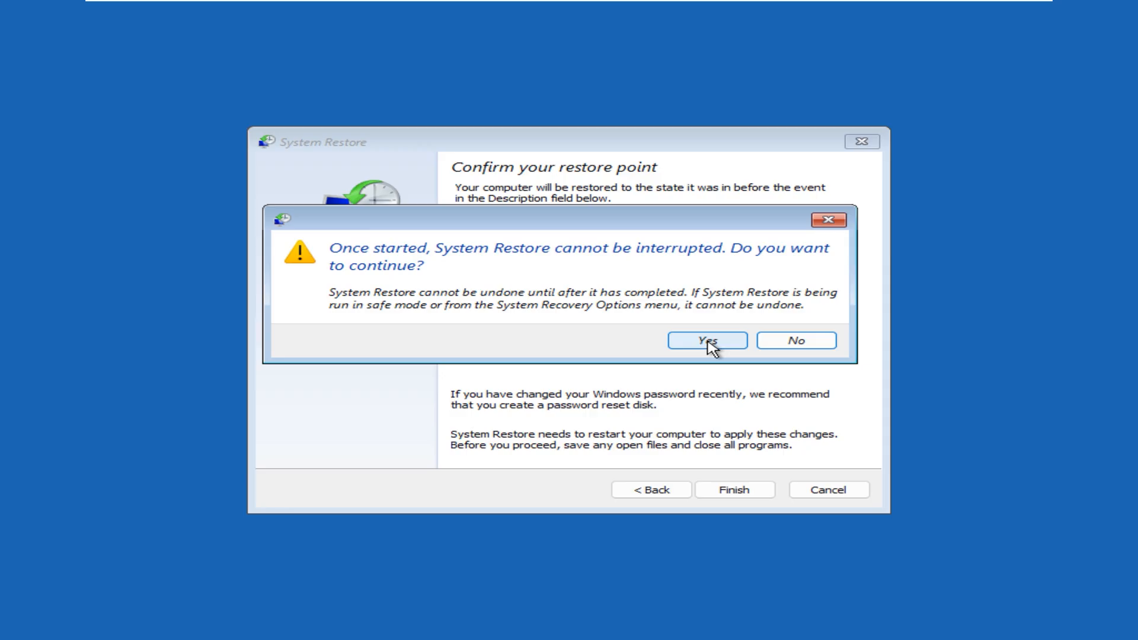
- Confirm the restore, restart, sign in, and close the restore success message
{"action": "left_click", "coordinate": [705, 341]}
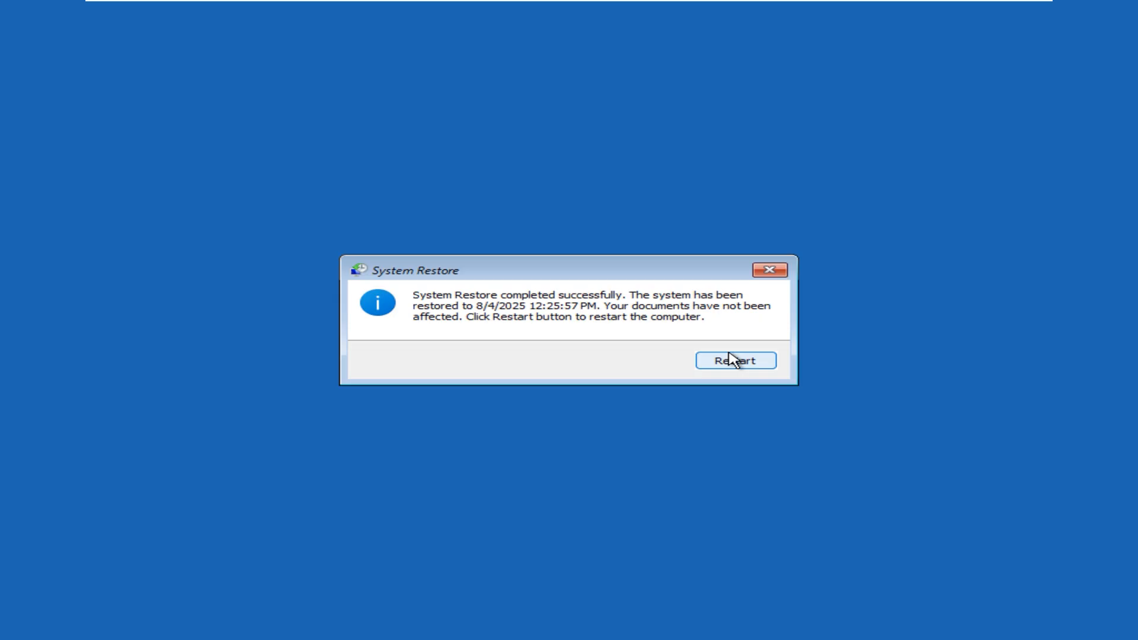
{"action": "left_click", "coordinate": [735, 361]}
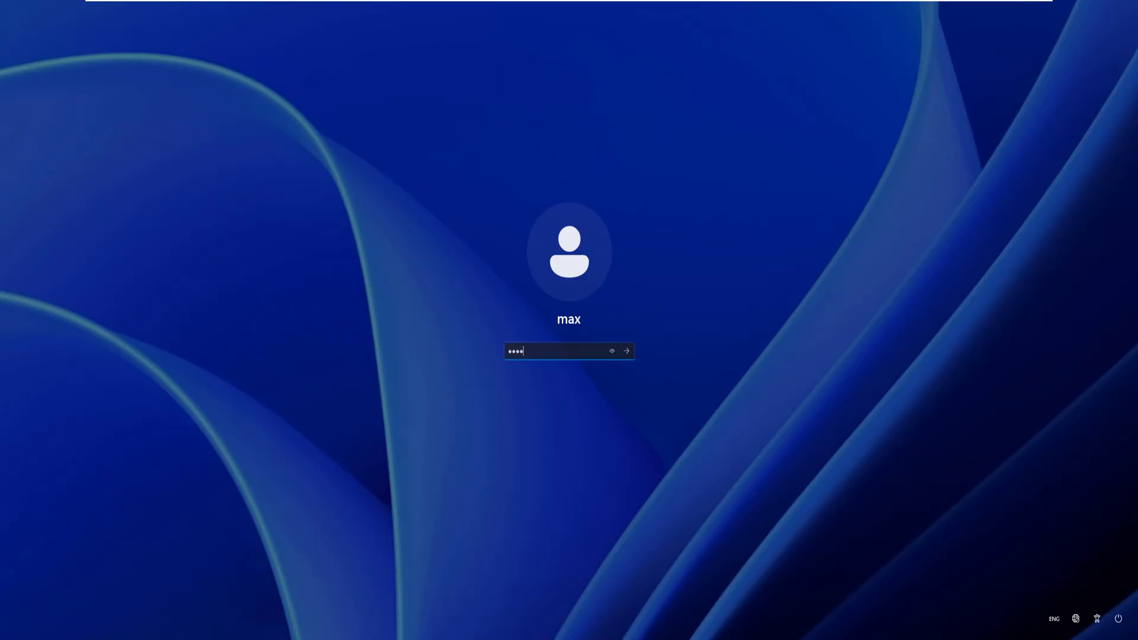
{"action": "left_click", "coordinate": [626, 350]}
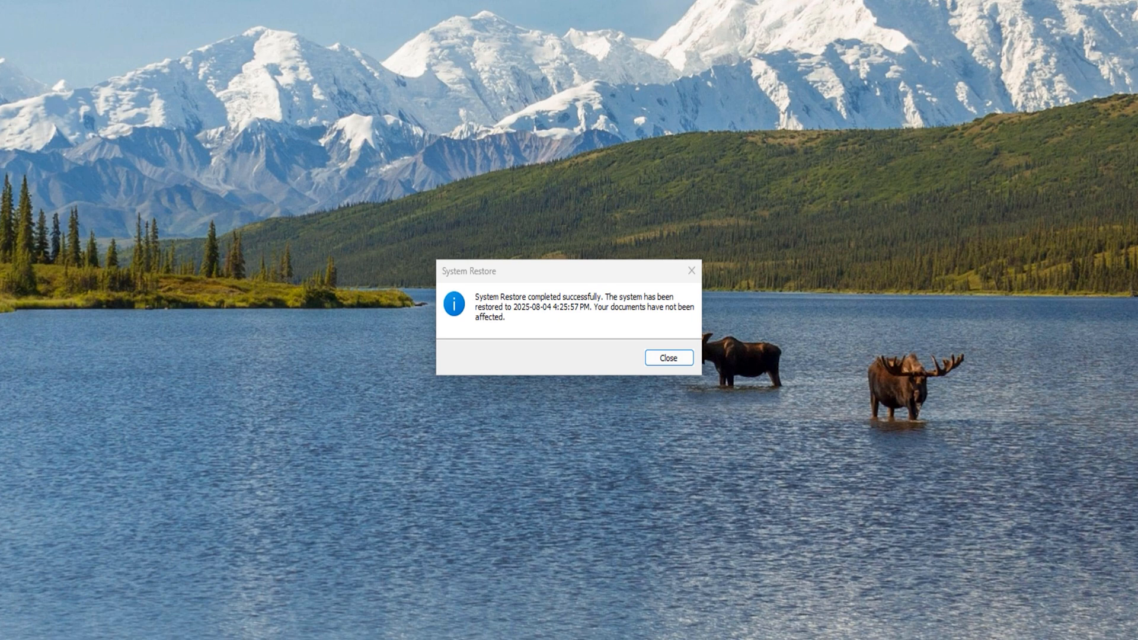
{"action": "left_click", "coordinate": [667, 357]}
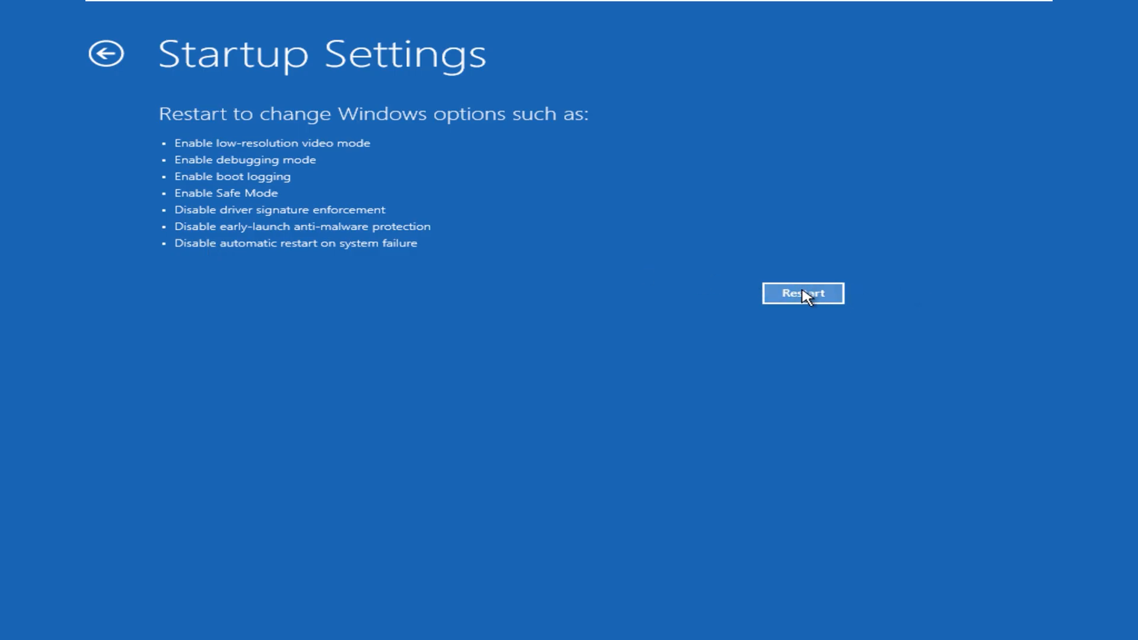
- Restart from Startup Settings with option 4 to boot into Safe Mode, then sign in
{"action": "left_click", "coordinate": [803, 293]}
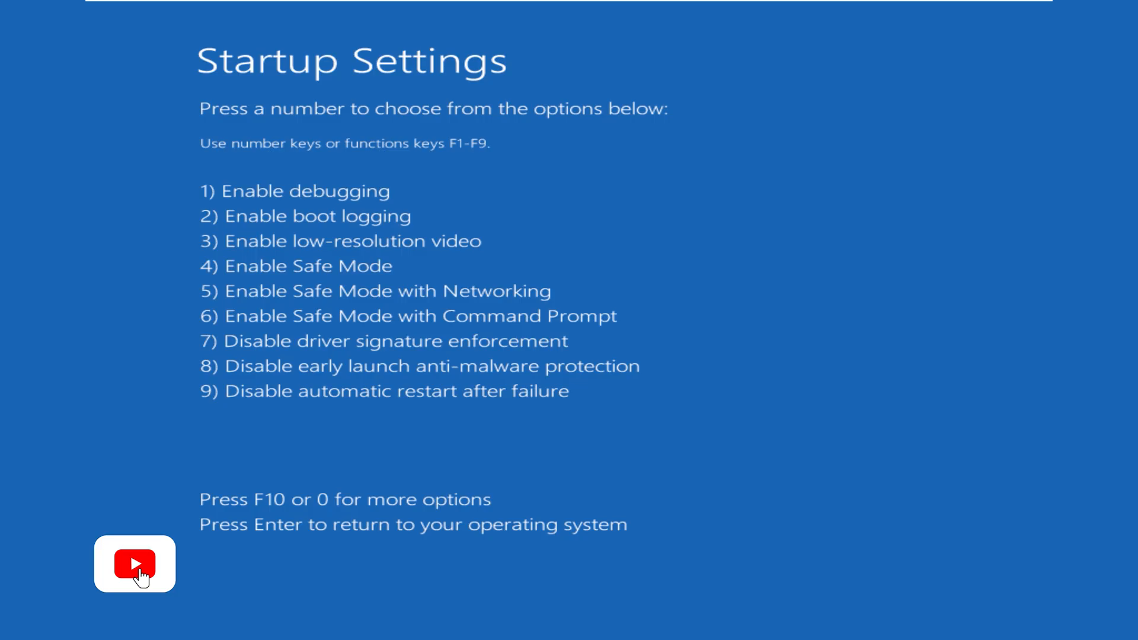
{"action": "left_click", "coordinate": [135, 564]}
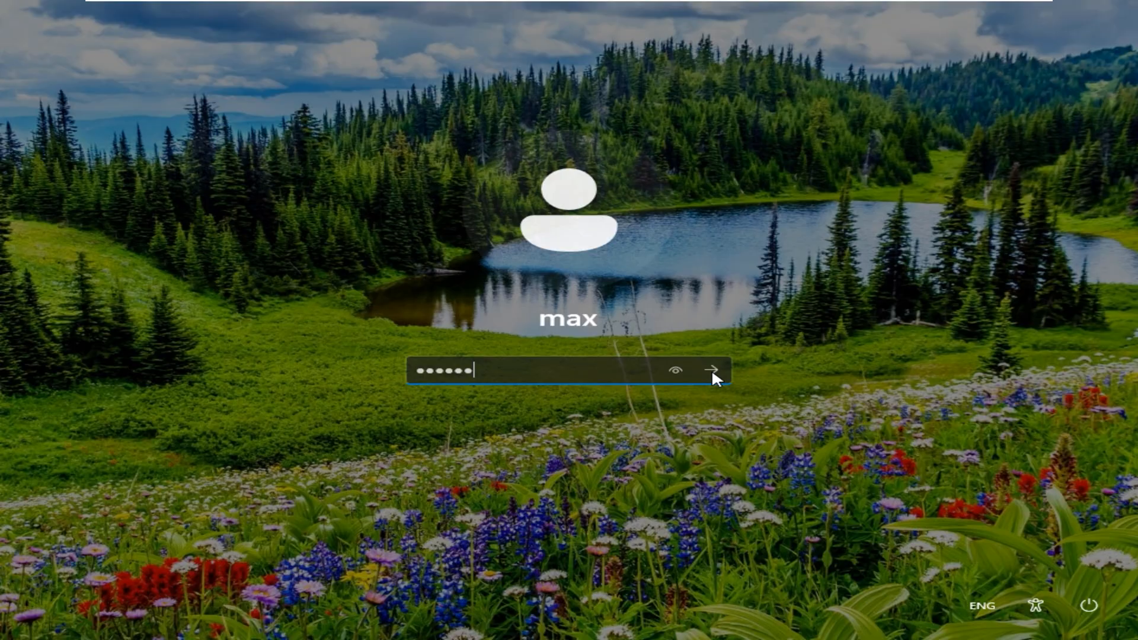
{"action": "left_click", "coordinate": [711, 370]}
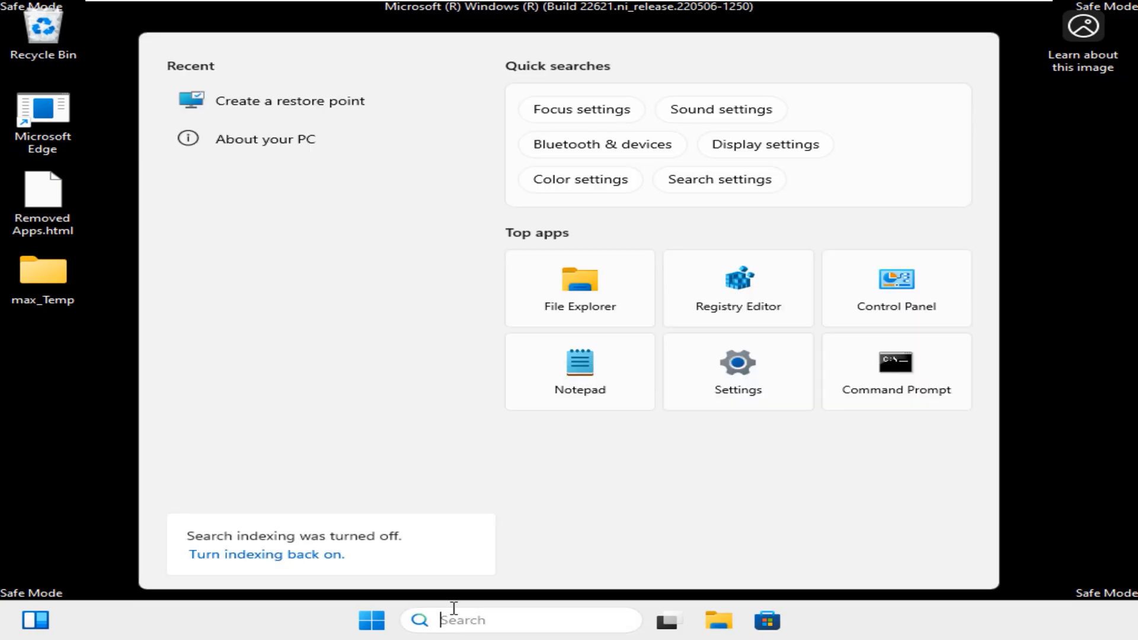
- Search for the Troubleshoot settings page and show Other troubleshooters
{"action": "type", "text": "system"}
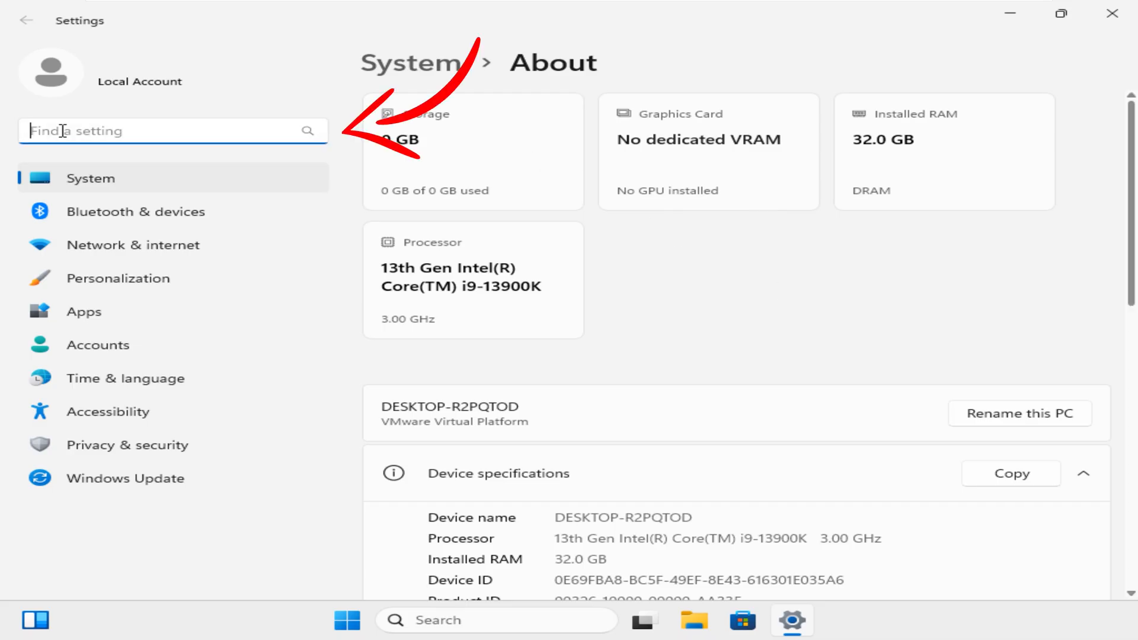
{"action": "type", "text": "tro"}
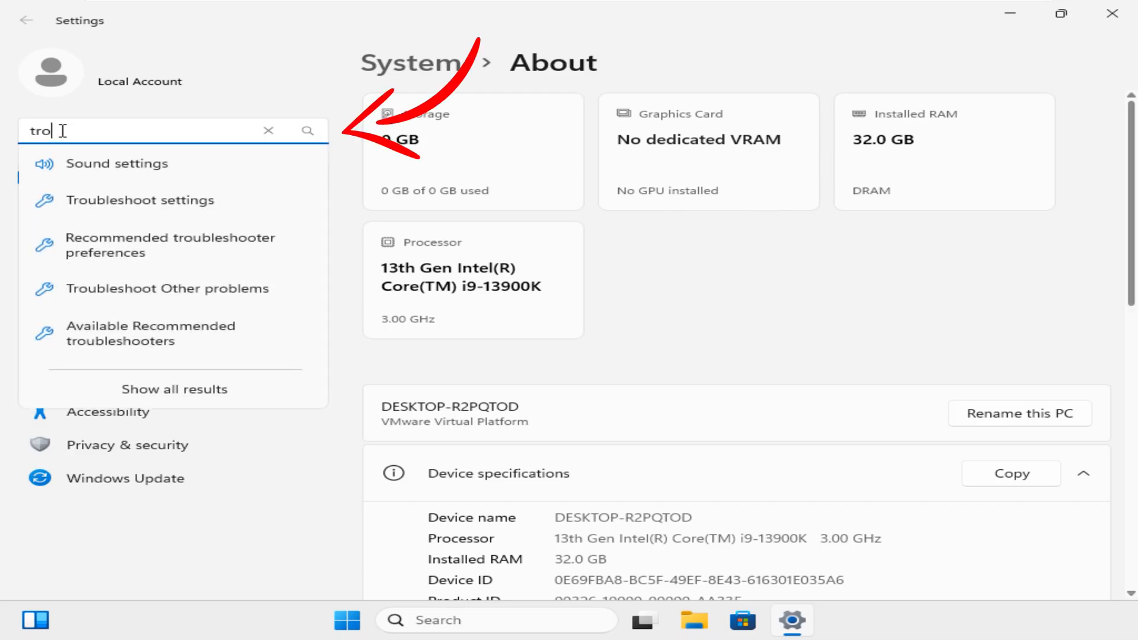
{"action": "mouse_move", "coordinate": [140, 200]}
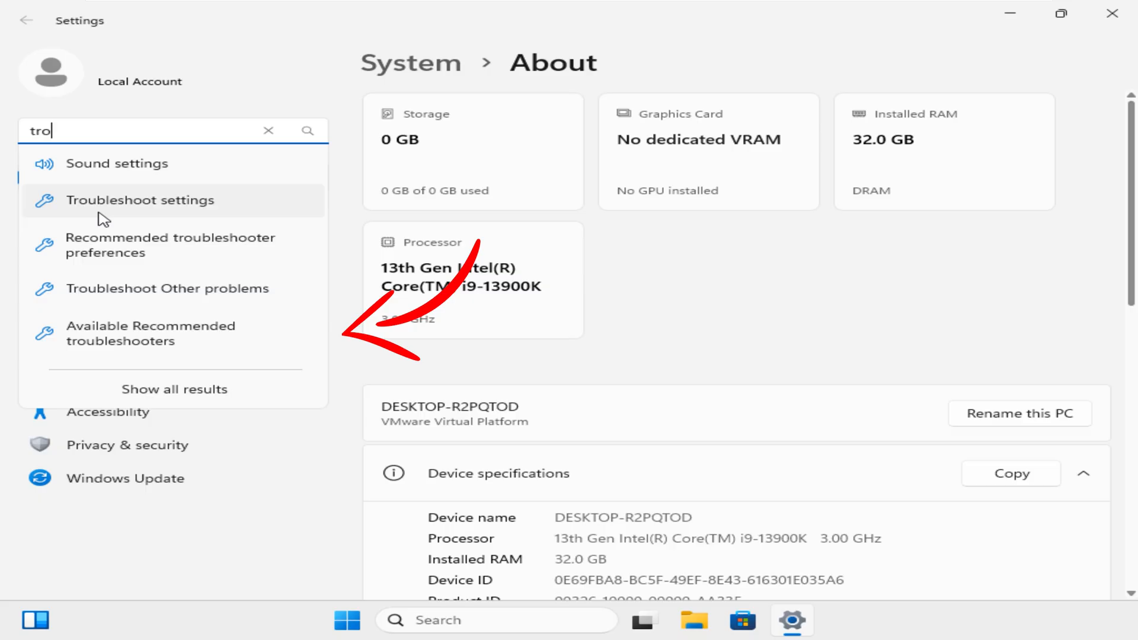
{"action": "left_click", "coordinate": [140, 200]}
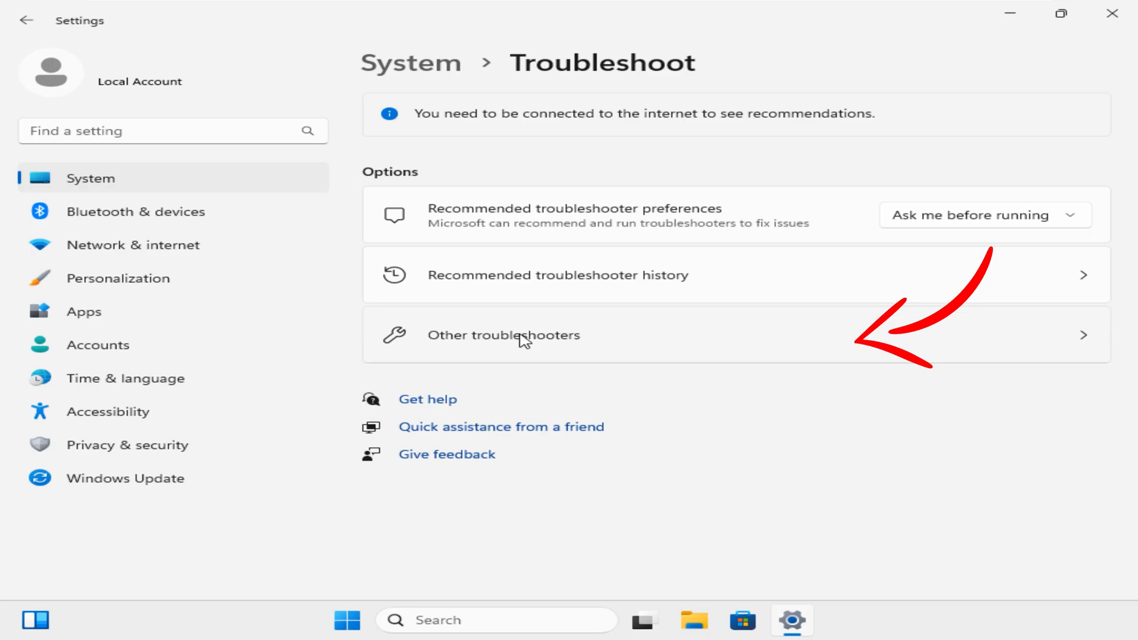
{"action": "left_click", "coordinate": [503, 335]}
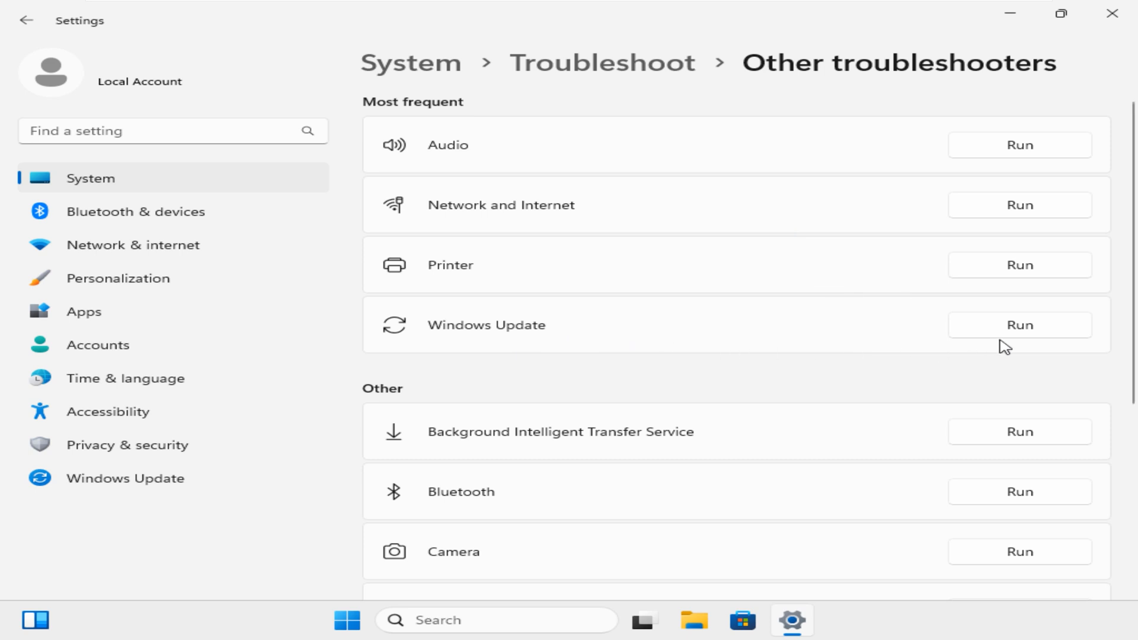
- Run the Windows Update troubleshooter, applying the pending-updates fix past the Safe Mode warning
{"action": "left_click", "coordinate": [1019, 324]}
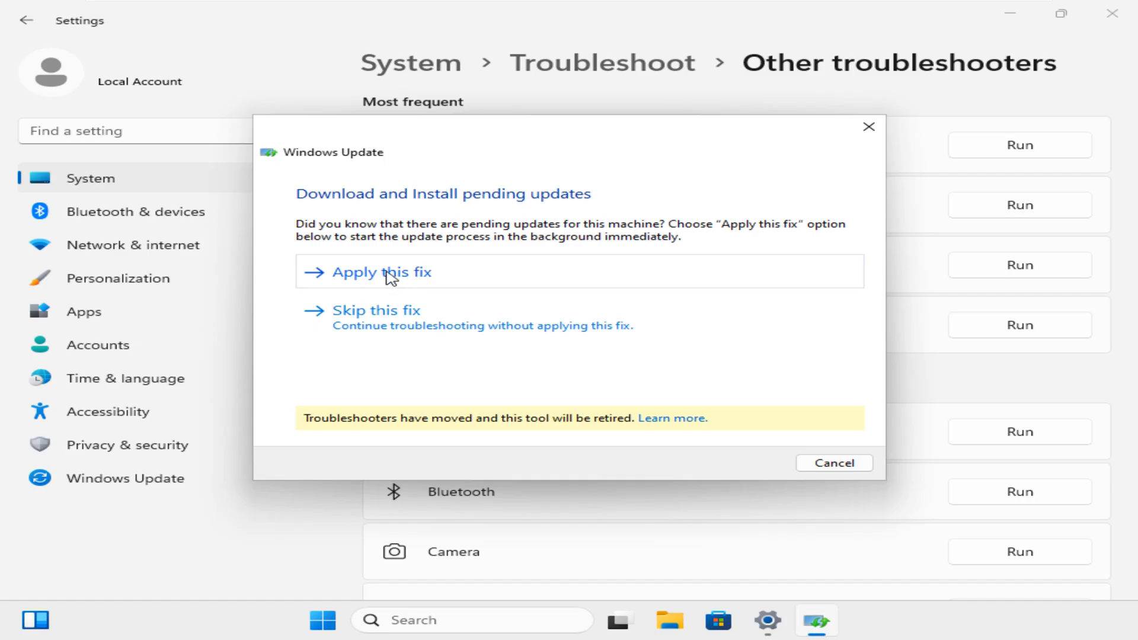
{"action": "left_click", "coordinate": [380, 273]}
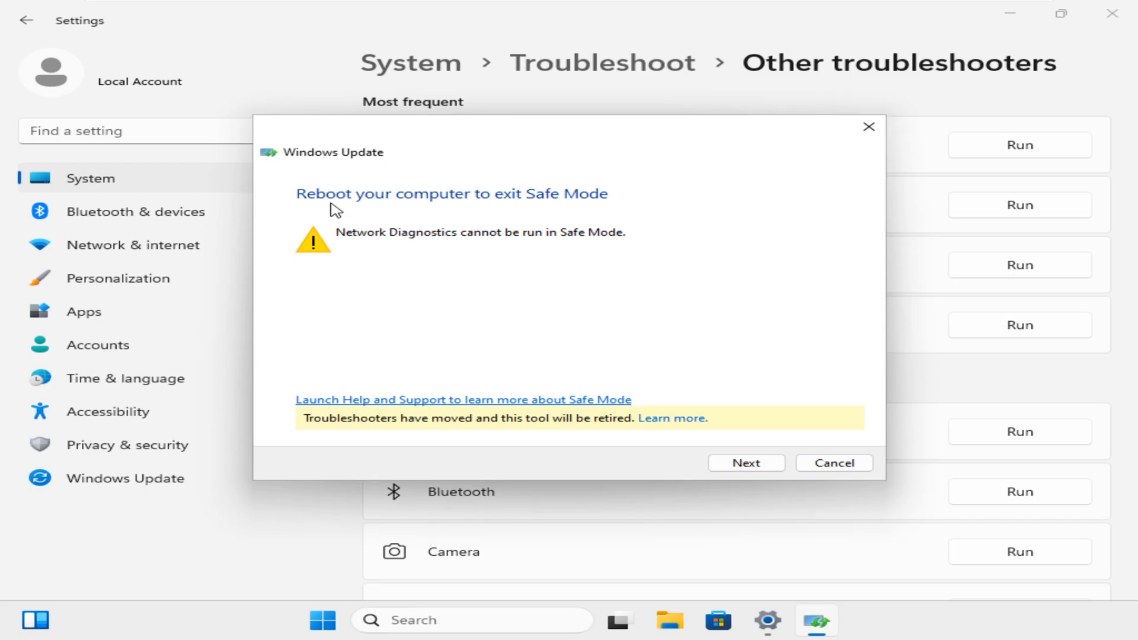
{"action": "mouse_move", "coordinate": [521, 216]}
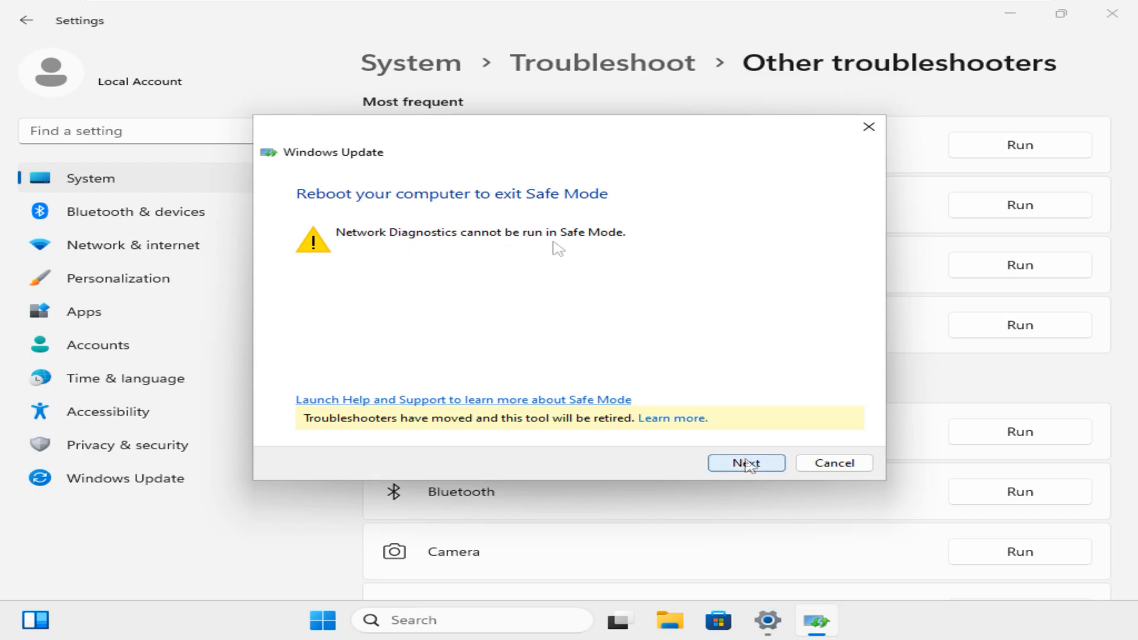
{"action": "left_click", "coordinate": [745, 463]}
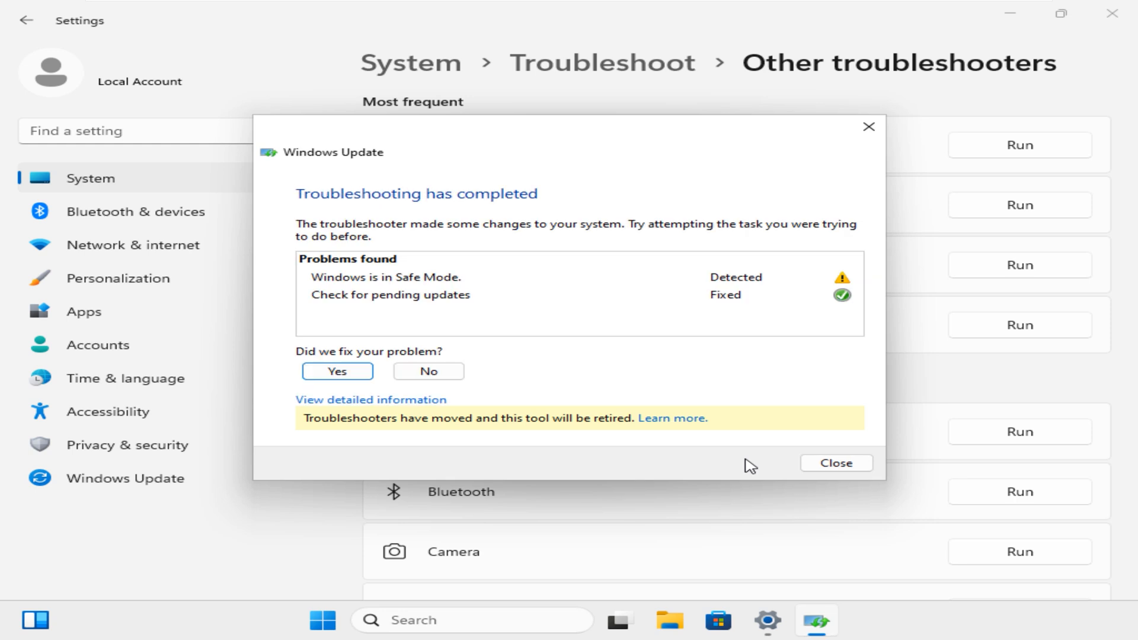
{"action": "mouse_move", "coordinate": [863, 331]}
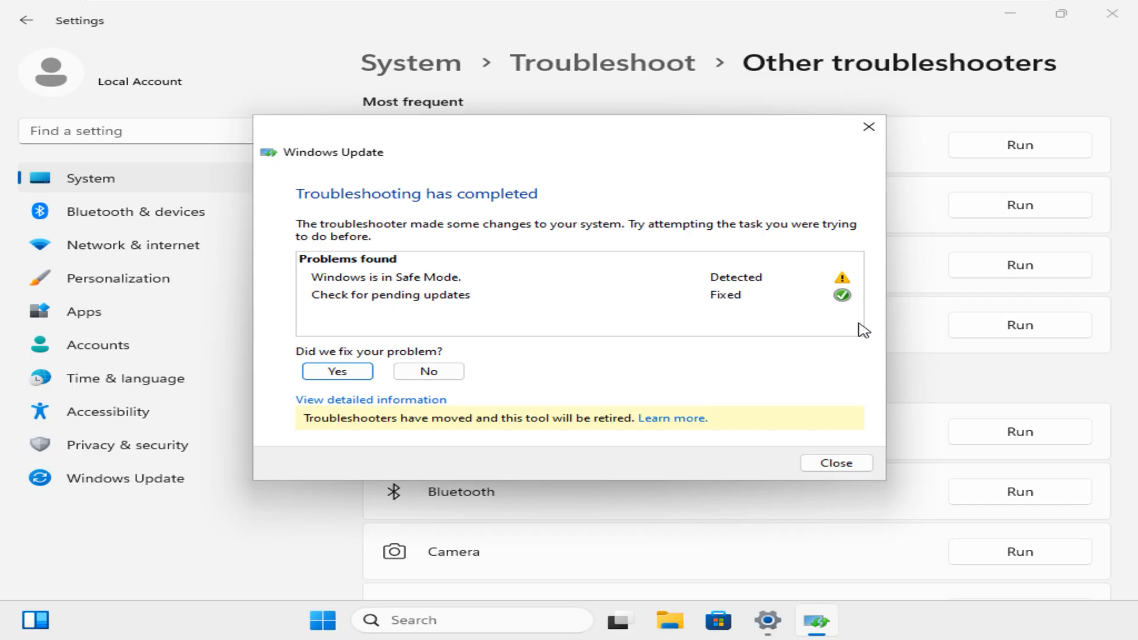
{"action": "mouse_move", "coordinate": [334, 321]}
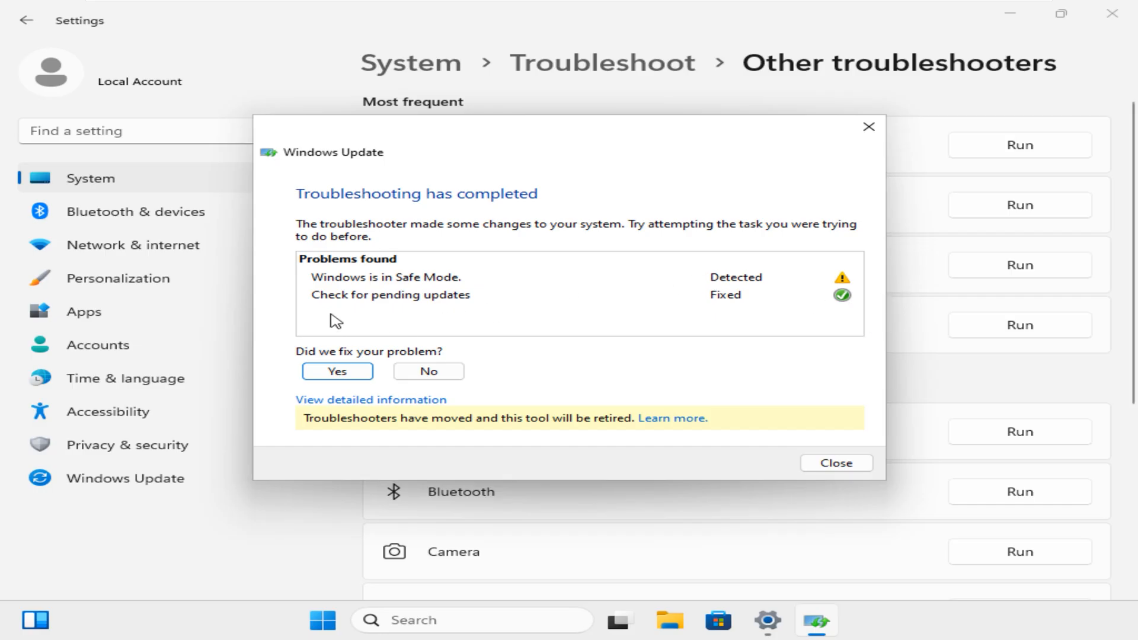
{"action": "mouse_move", "coordinate": [352, 314]}
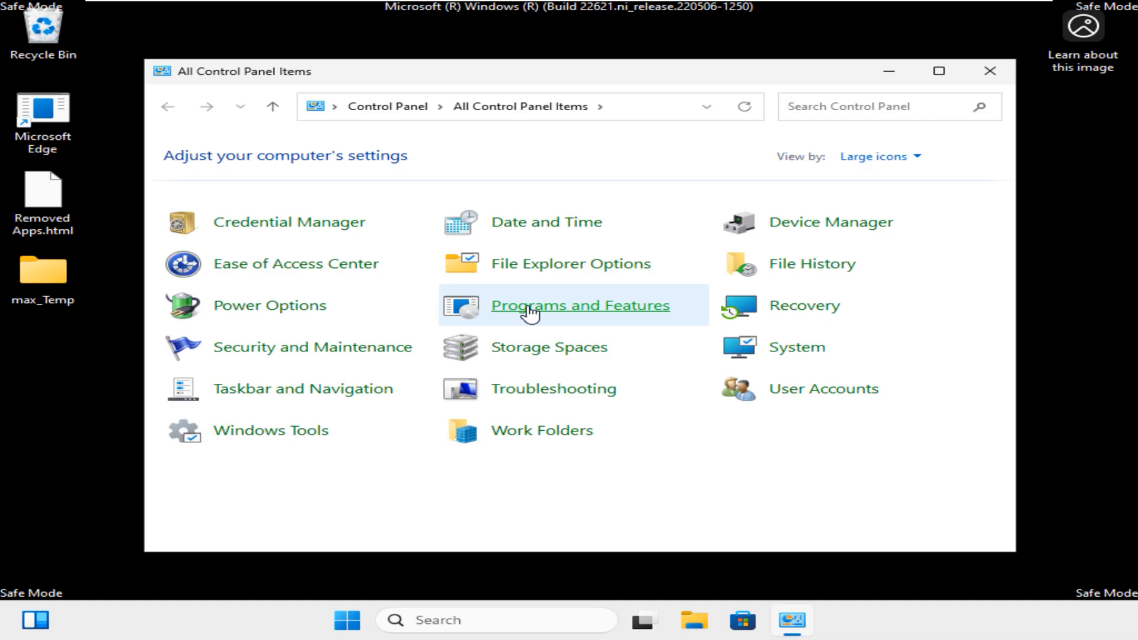
- Uninstall update KB5056580 from Programs and Features' installed updates list
{"action": "left_click", "coordinate": [579, 305]}
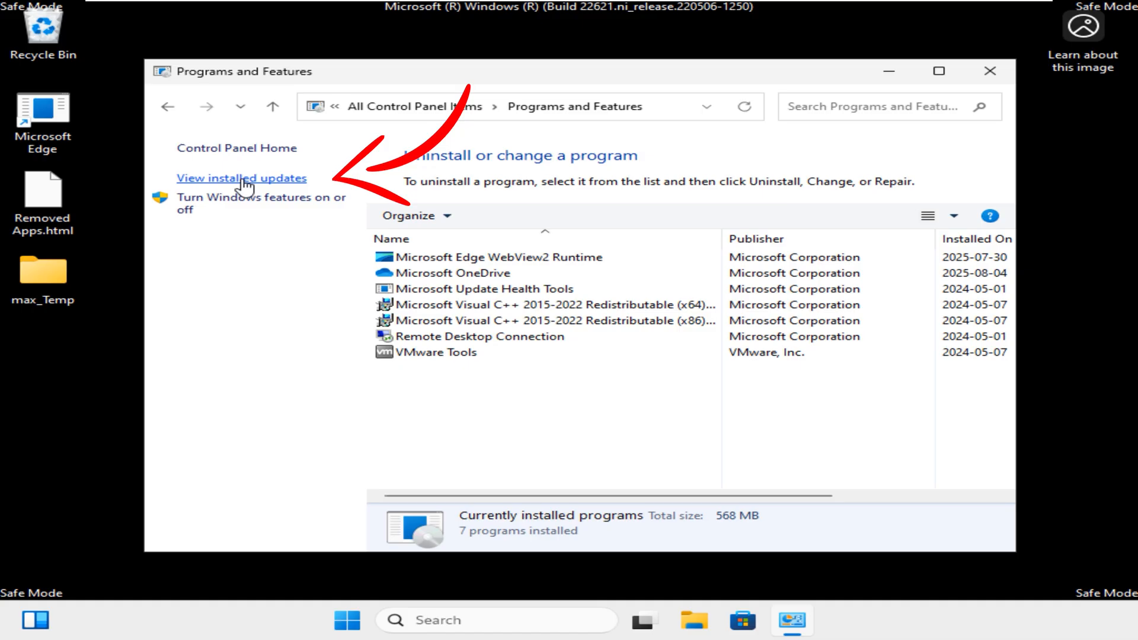
{"action": "left_click", "coordinate": [242, 178]}
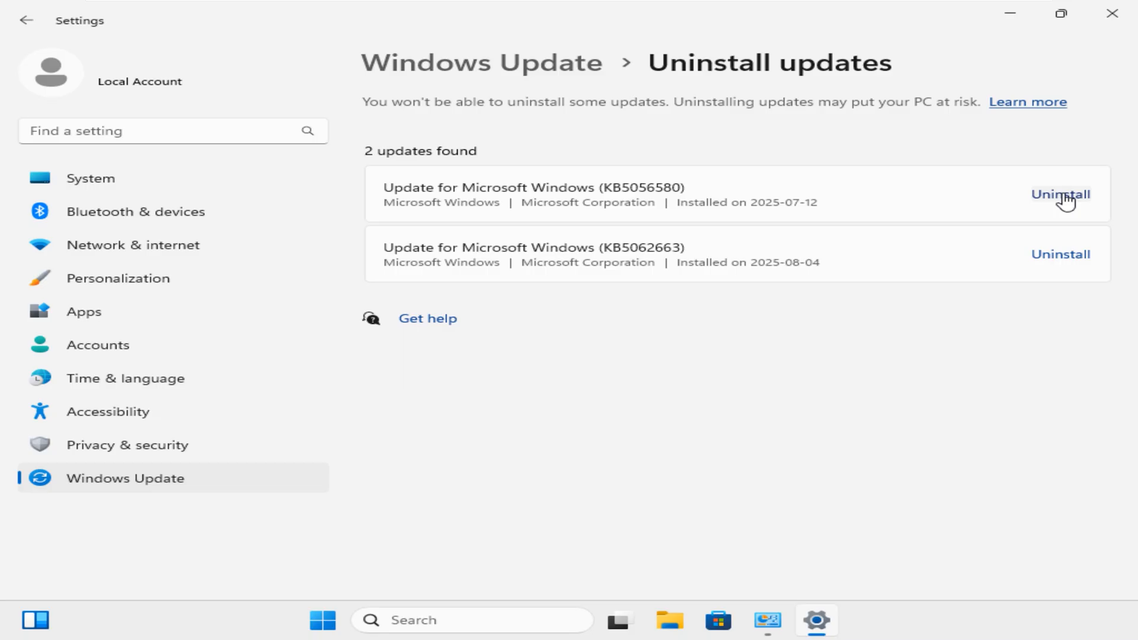
{"action": "left_click", "coordinate": [1061, 194]}
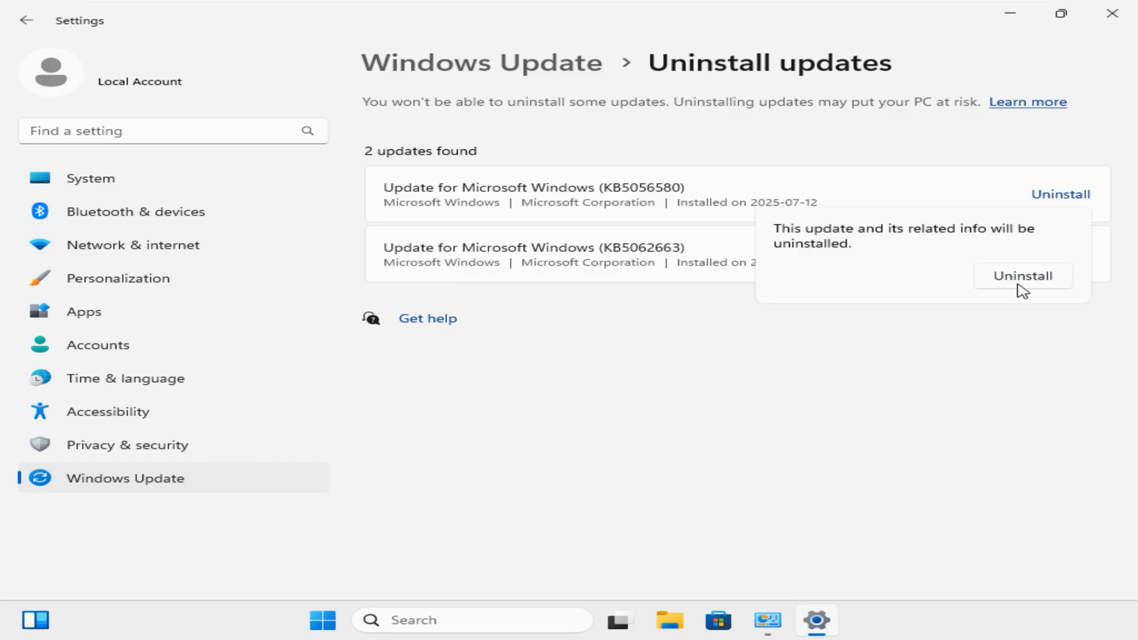
{"action": "left_click", "coordinate": [1022, 276]}
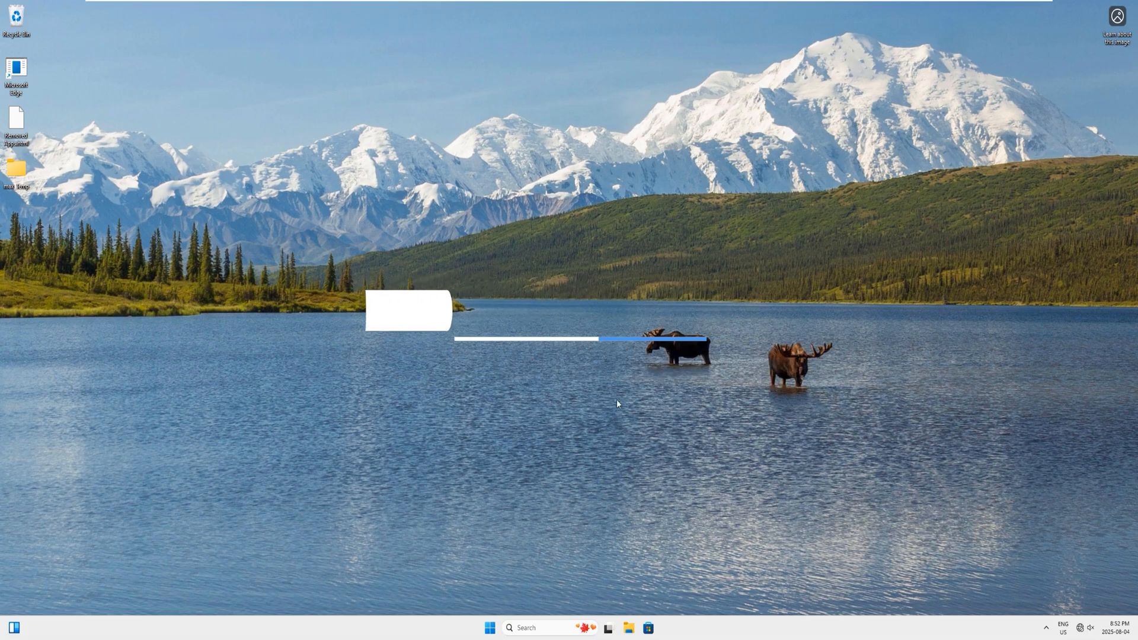
- Launch Command Prompt as administrator from a 'cmd' search, approving User Account Control
{"action": "left_click", "coordinate": [541, 628]}
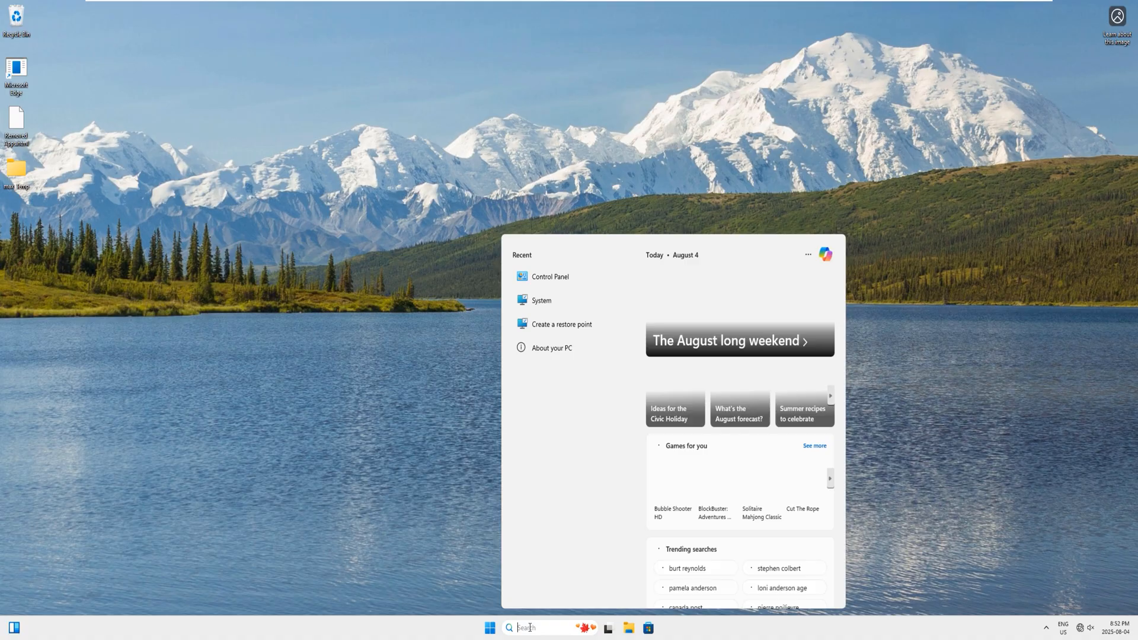
{"action": "type", "text": "cmd"}
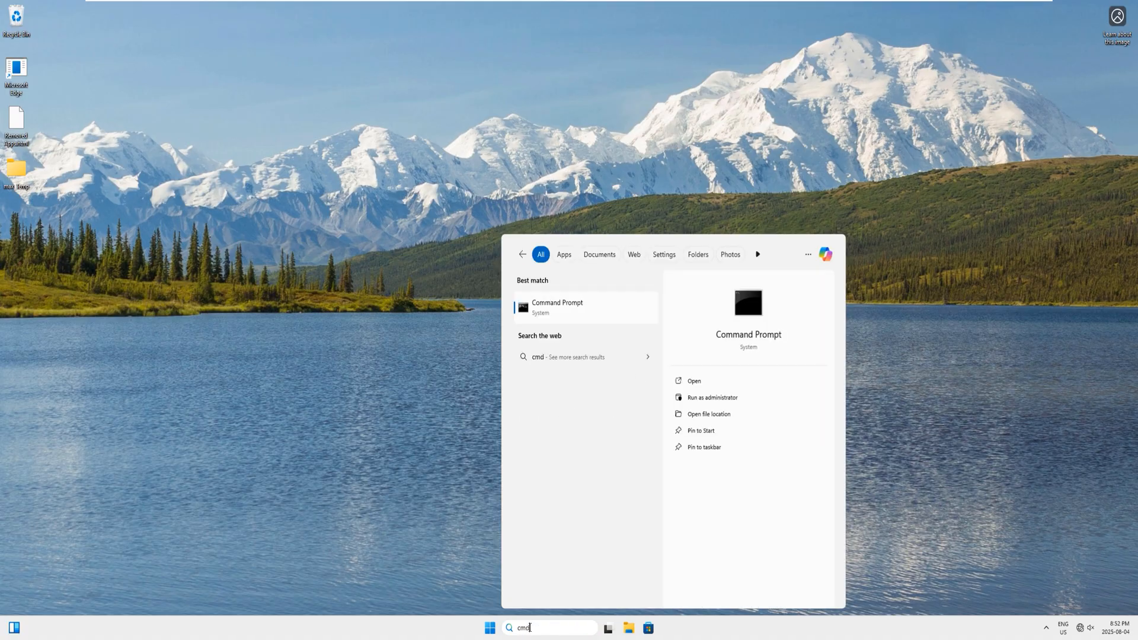
{"action": "right_click", "coordinate": [747, 303]}
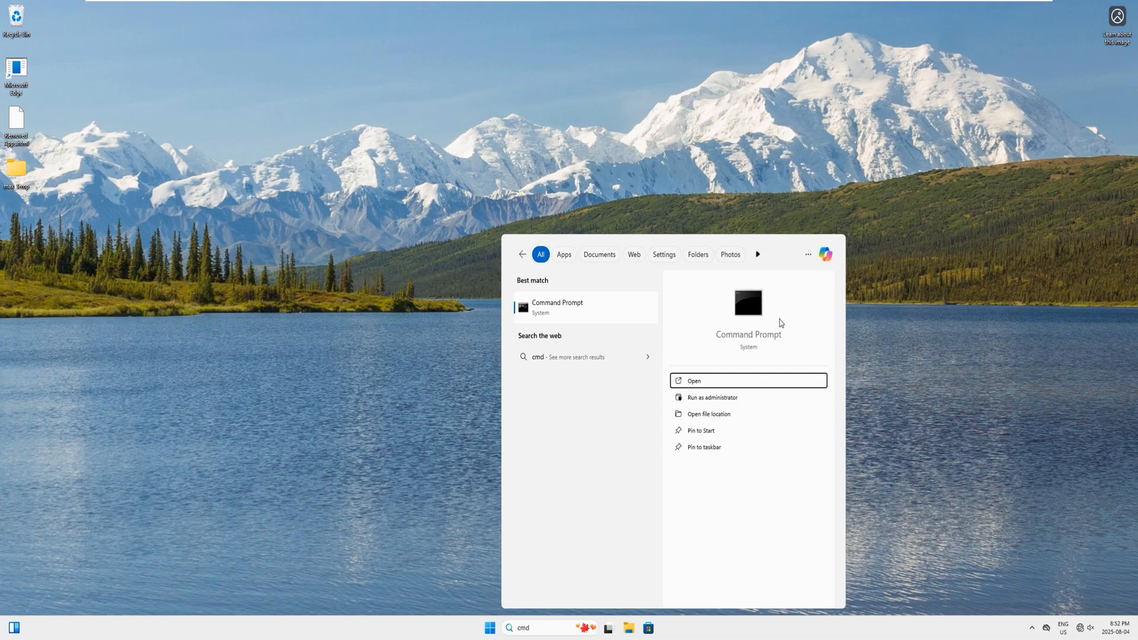
{"action": "left_click", "coordinate": [712, 397]}
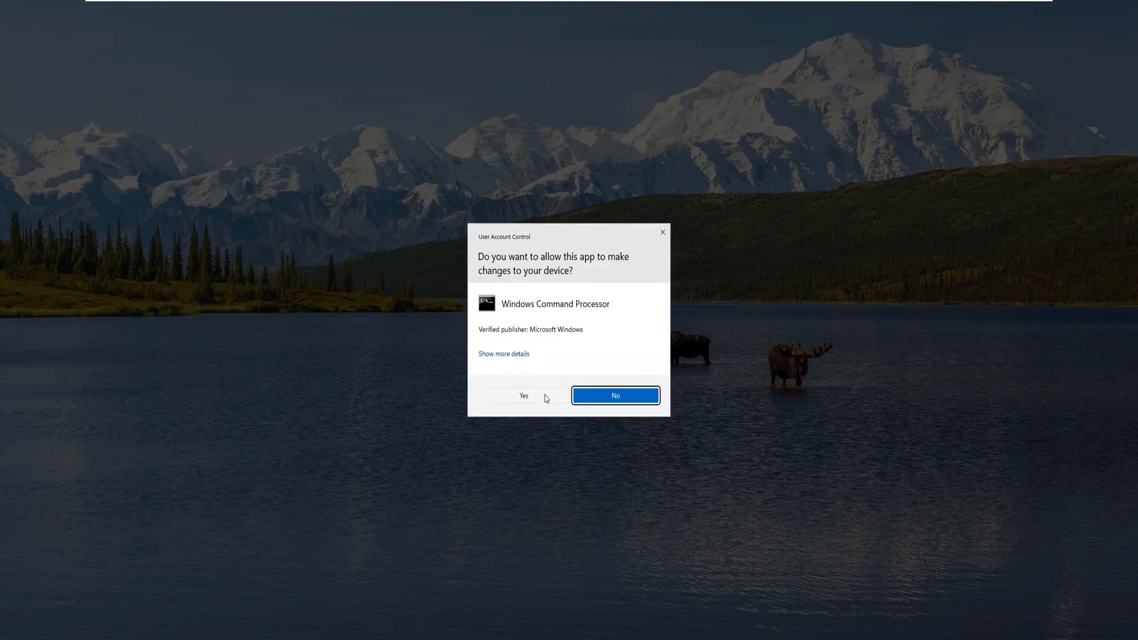
{"action": "left_click", "coordinate": [524, 396]}
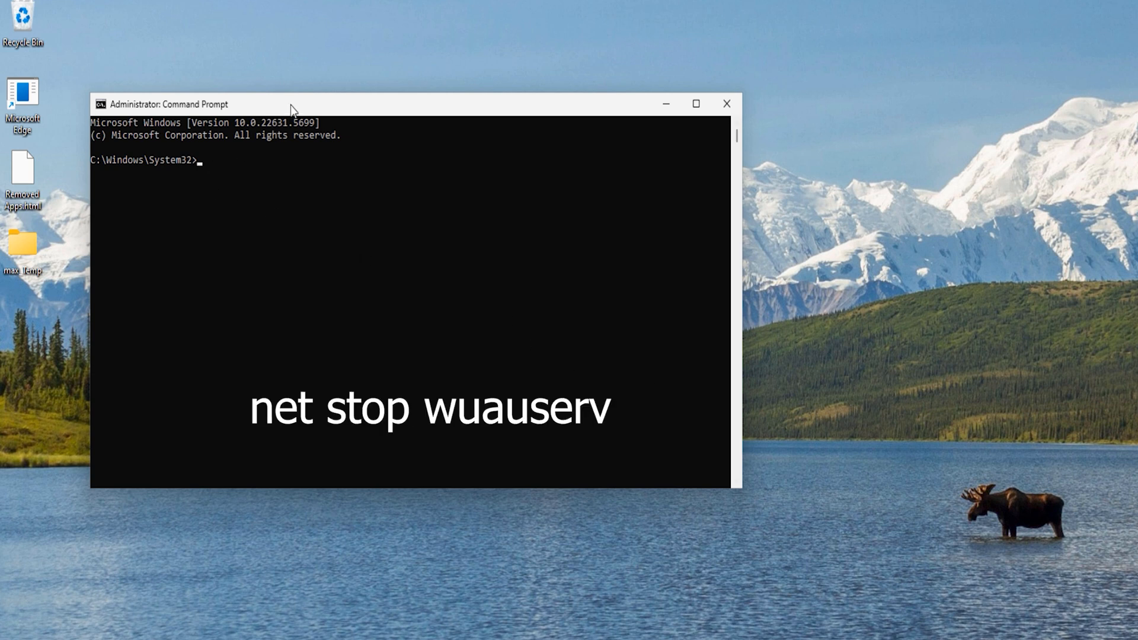
- Stop the wuauserv and bits services with net stop
{"action": "type", "text": "net stop"}
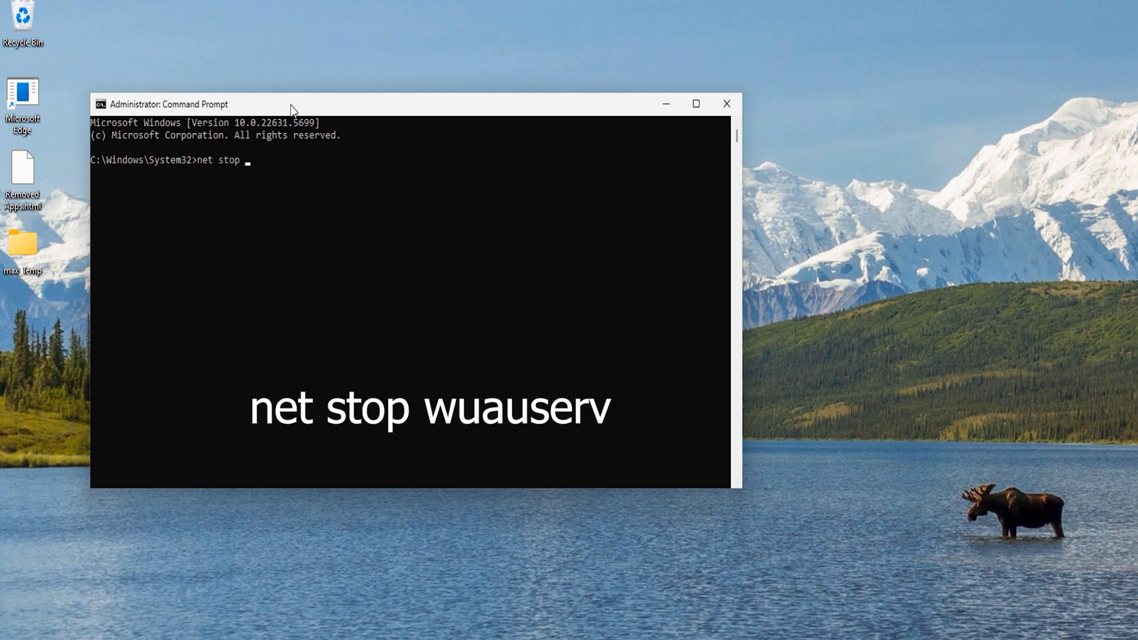
{"action": "type", "text": "wuauserv"}
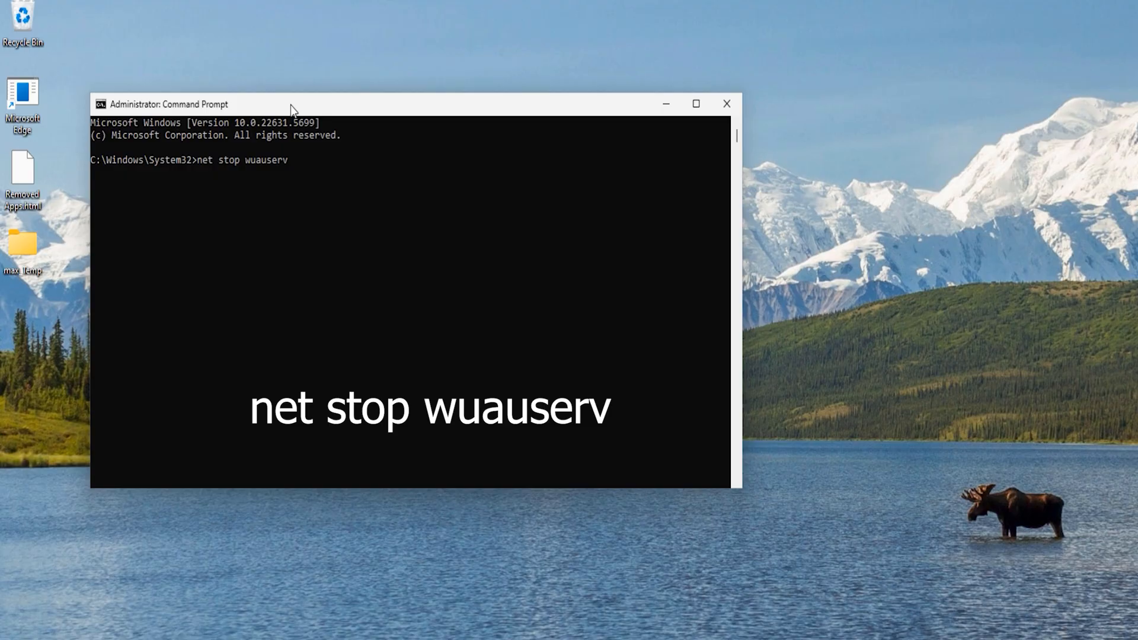
{"action": "key", "text": "enter"}
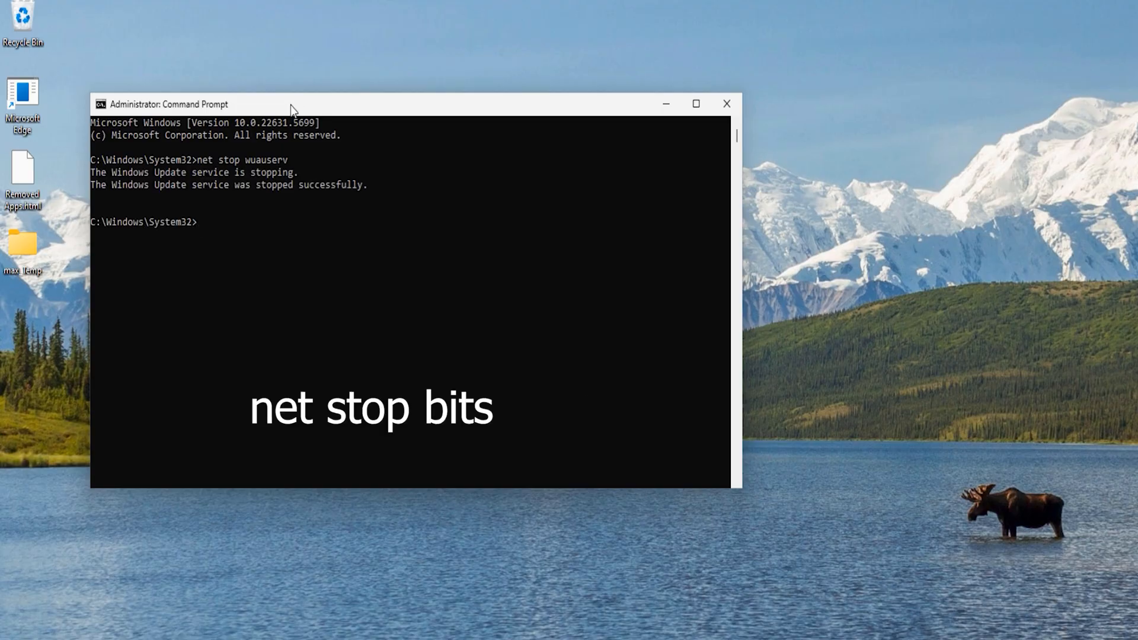
{"action": "type", "text": "net"}
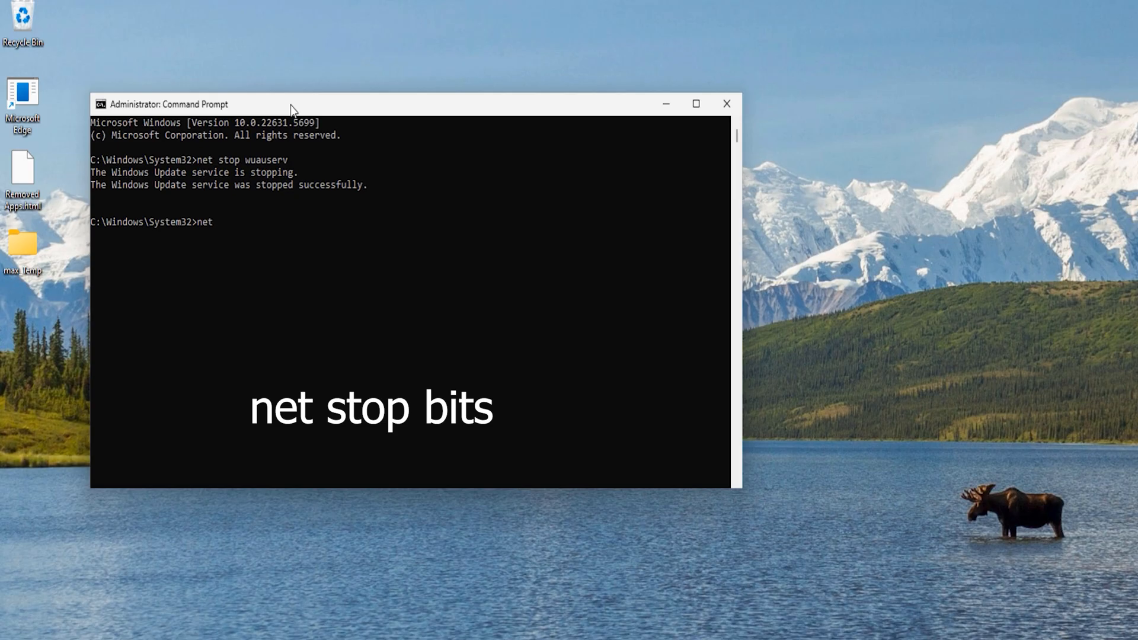
{"action": "type", "text": "stop bits"}
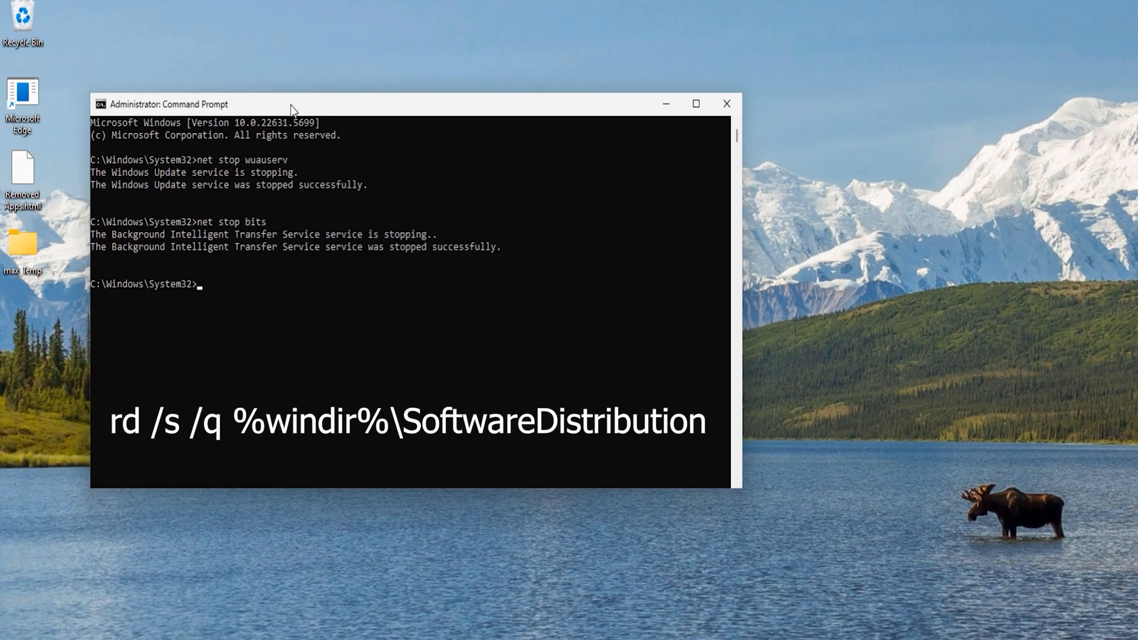
- Delete %windir%\SoftwareDistribution, restart wuauserv and bits, and exit Command Prompt
{"action": "type", "text": "rd /s /q %windir%\\SoftwareDistribution"}
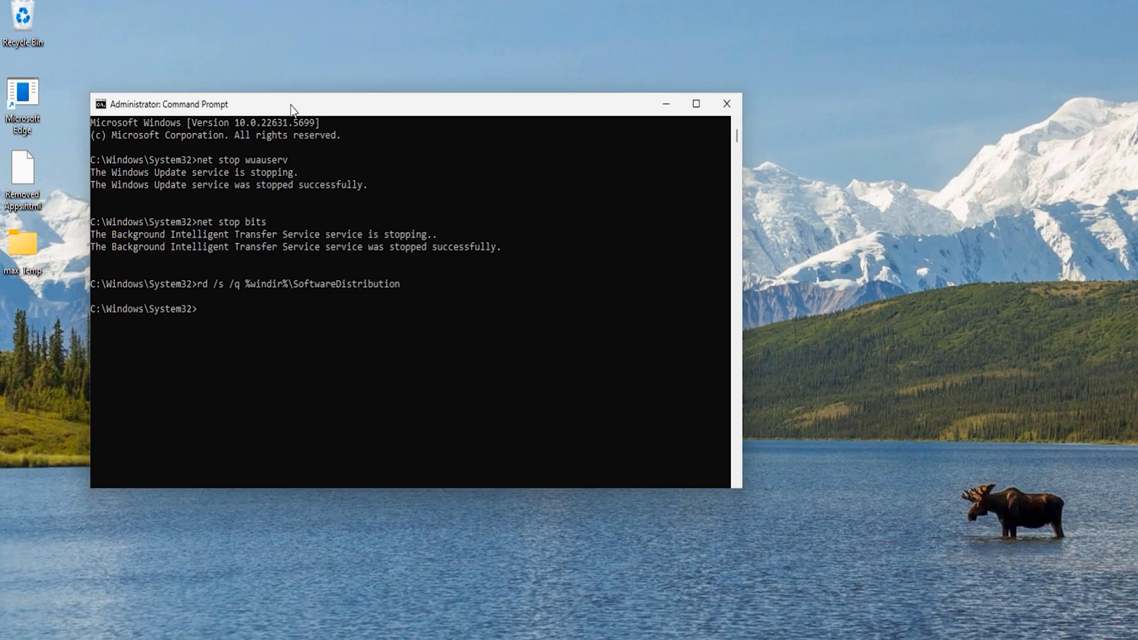
{"action": "type", "text": "net start"}
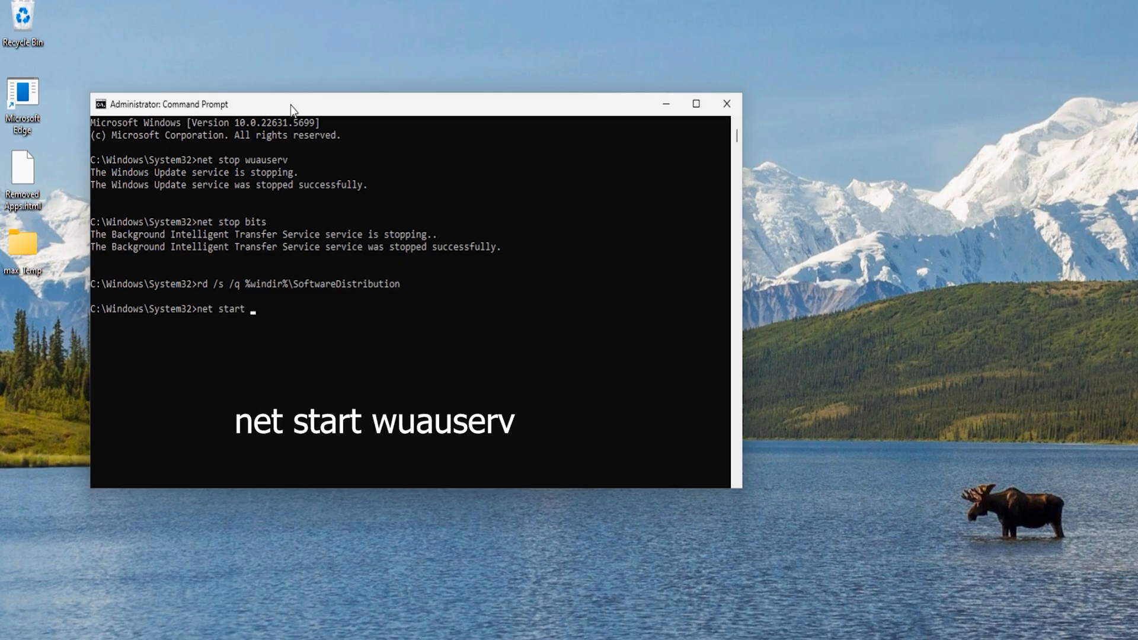
{"action": "type", "text": "wuauserv"}
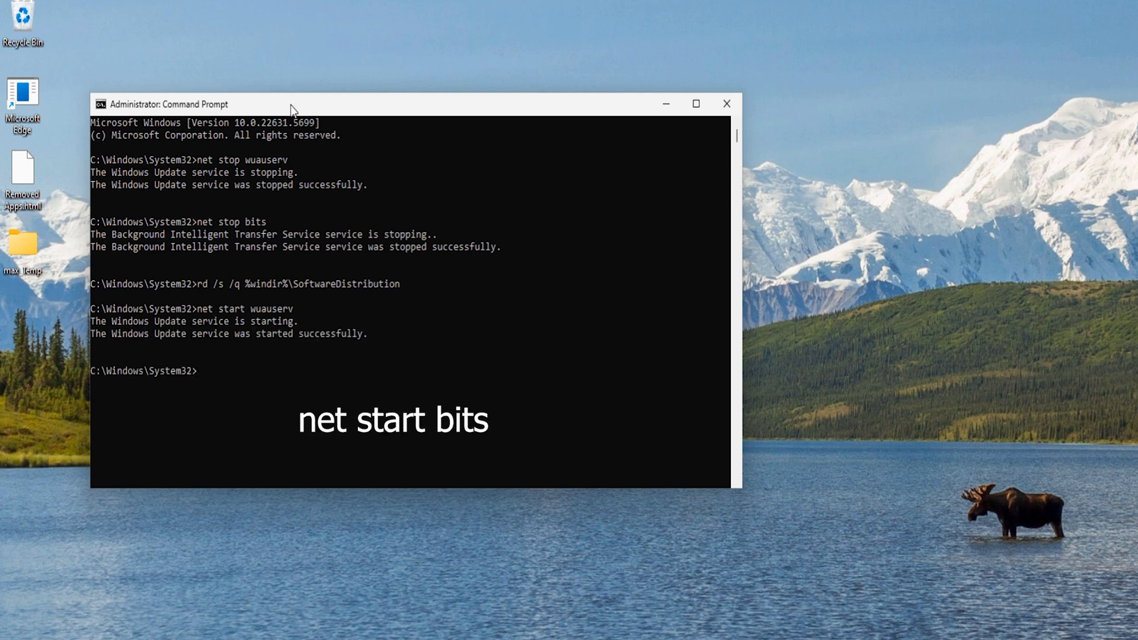
{"action": "type", "text": "net start"}
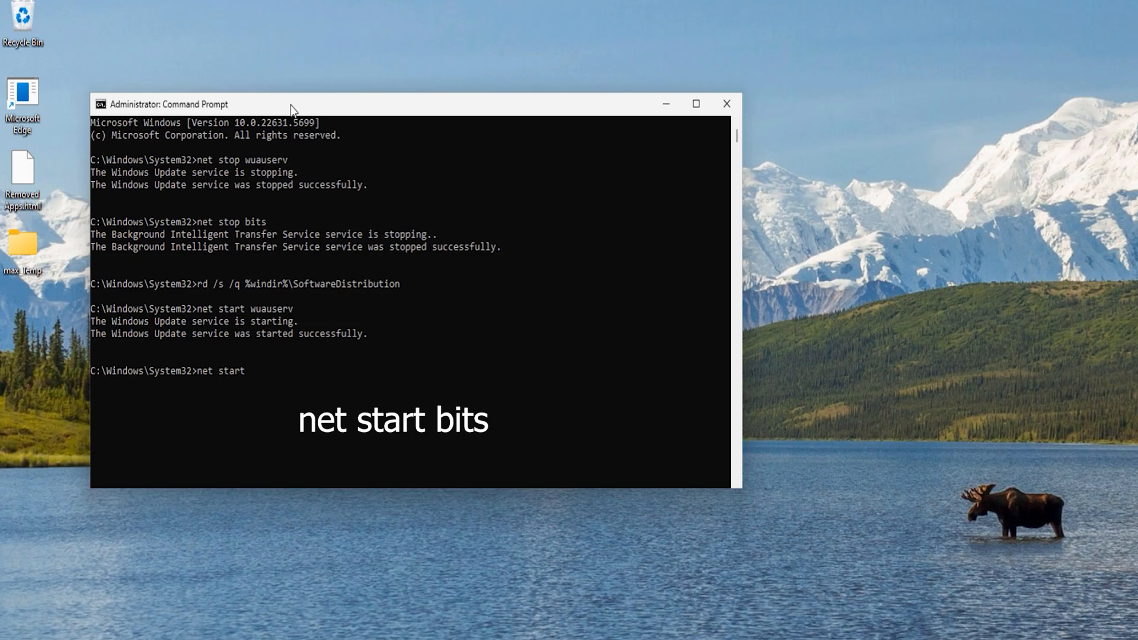
{"action": "type", "text": "bits"}
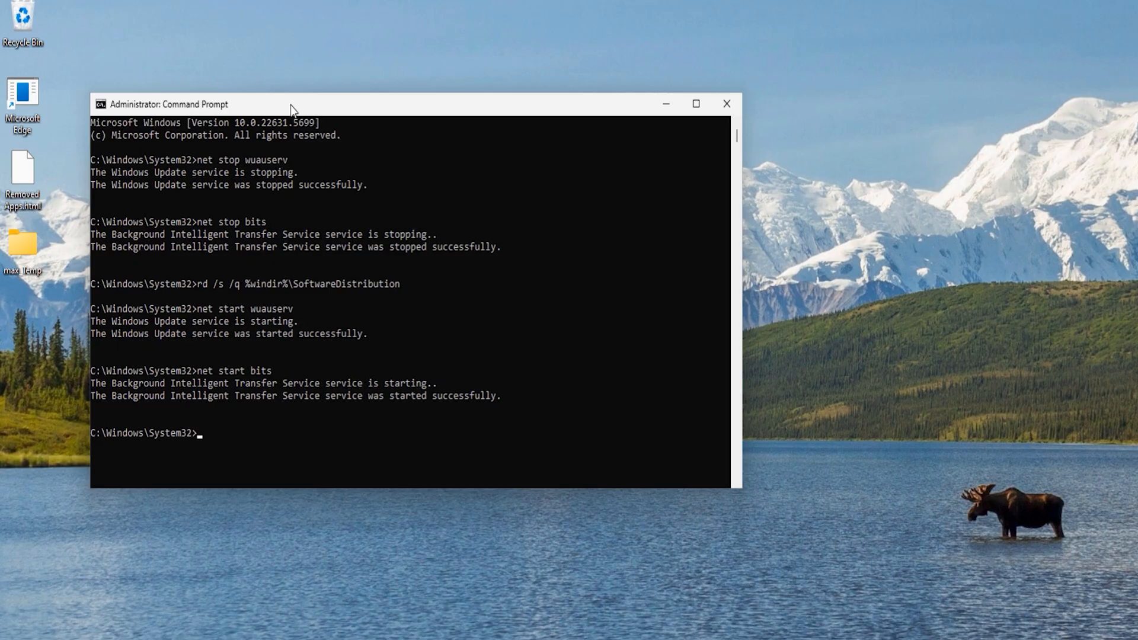
{"action": "type", "text": "e"}
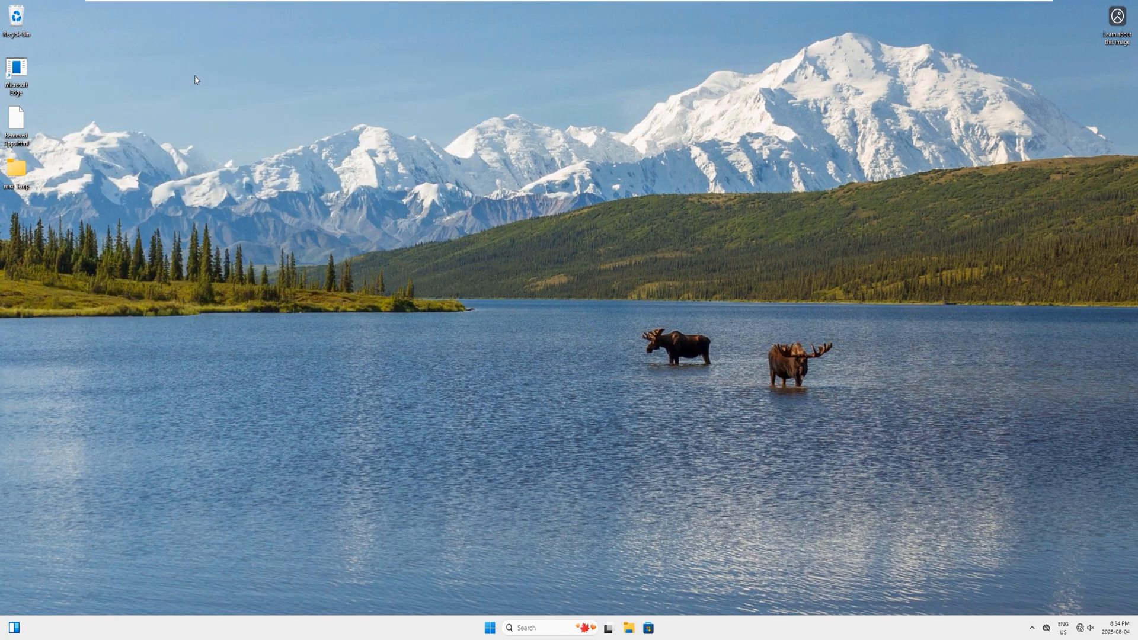
- Search 'update', open the Windows Update page, and start a check for updates
{"action": "left_click", "coordinate": [537, 628]}
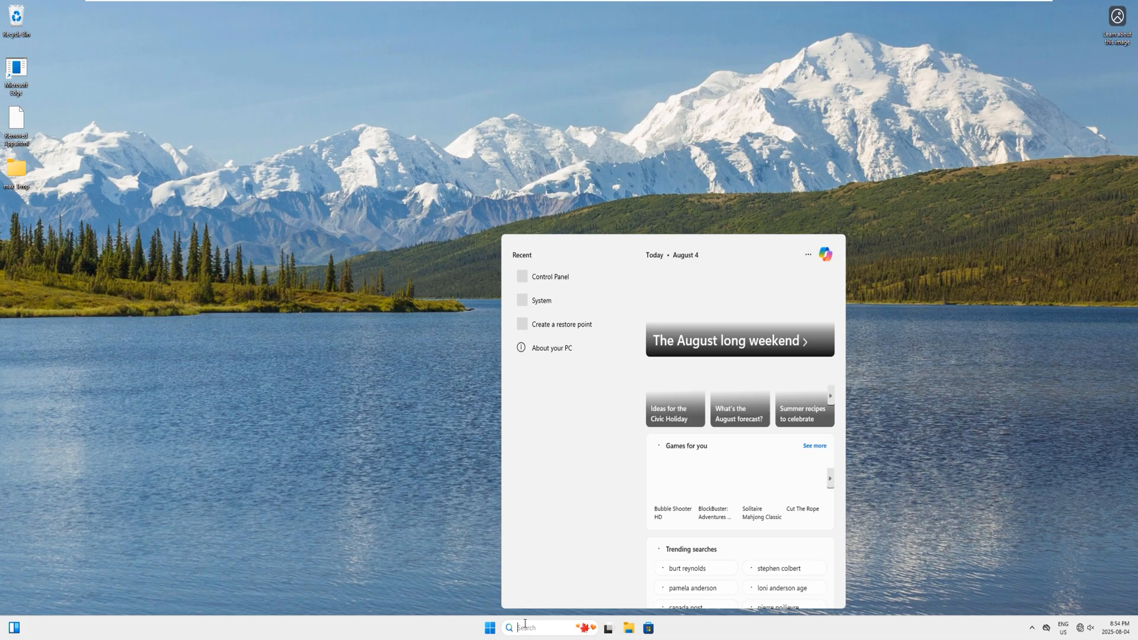
{"action": "type", "text": "update"}
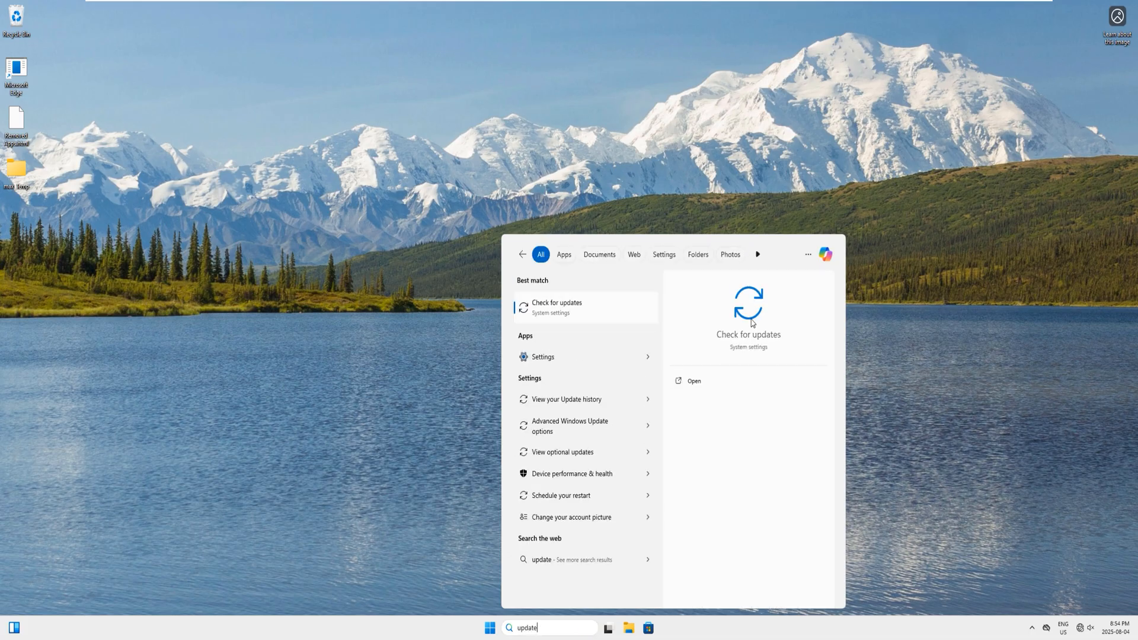
{"action": "left_click", "coordinate": [557, 307]}
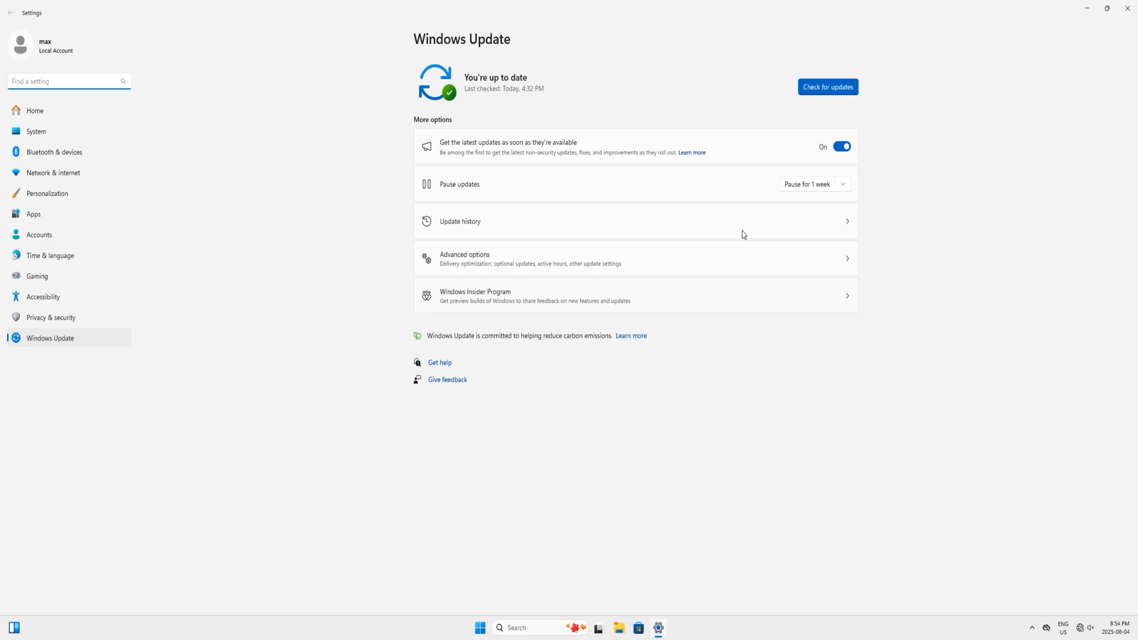
{"action": "left_click", "coordinate": [827, 87]}
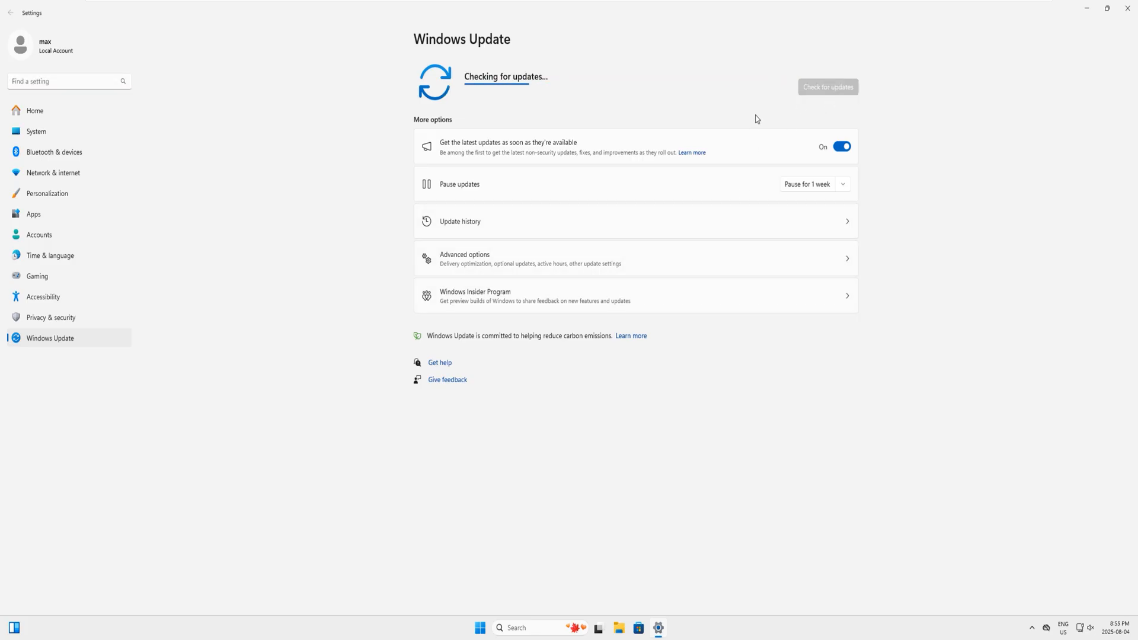
{"action": "mouse_move", "coordinate": [995, 353]}
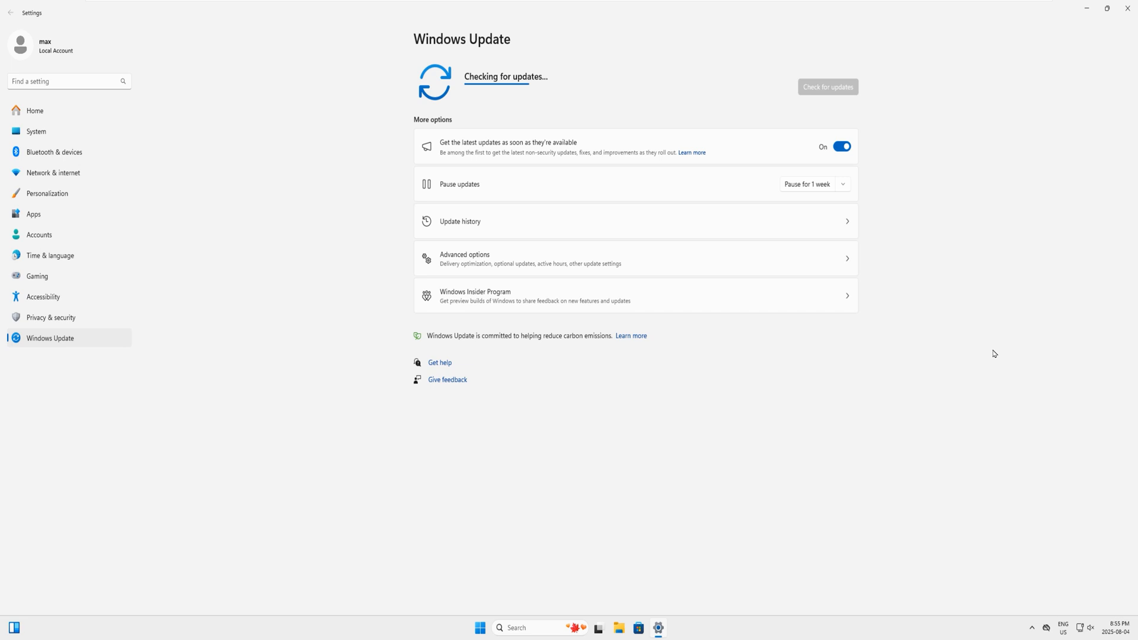